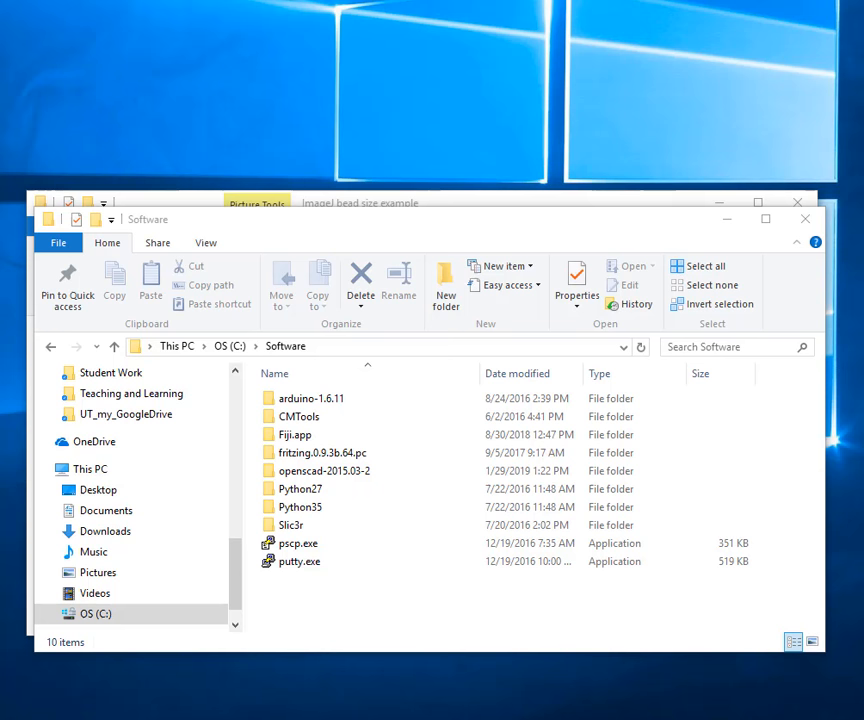
mouse_move(380, 592)
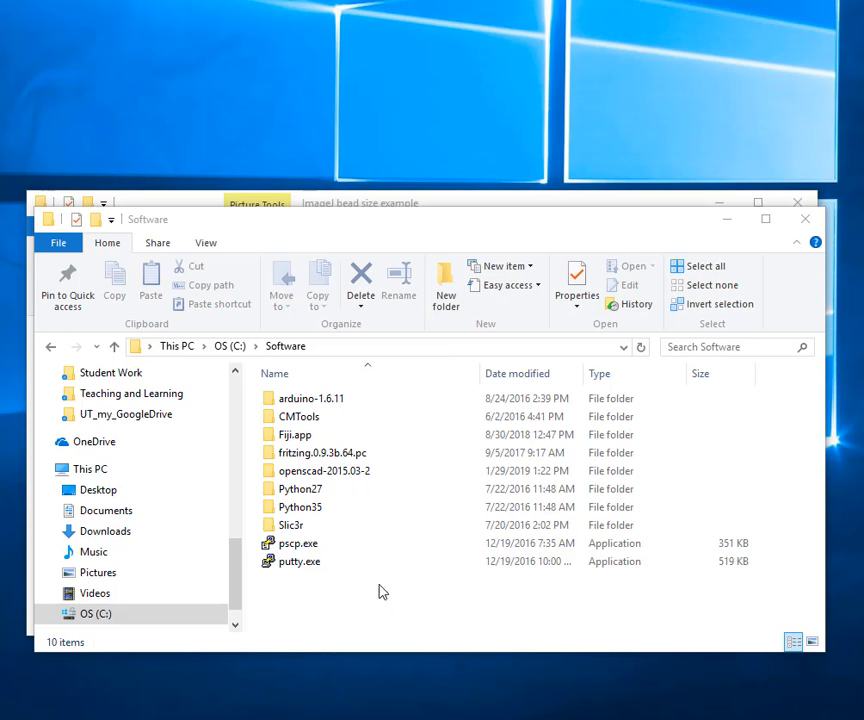
Enter the Fiji.app folder under C:\Software and launch ImageJ-win64.exe.
left_click(300, 508)
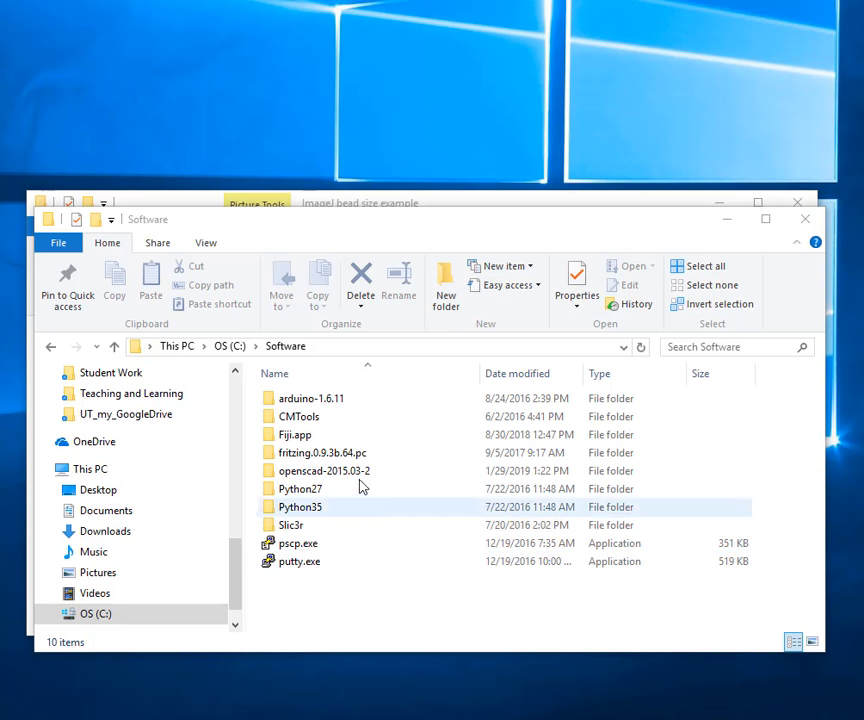
left_click(294, 434)
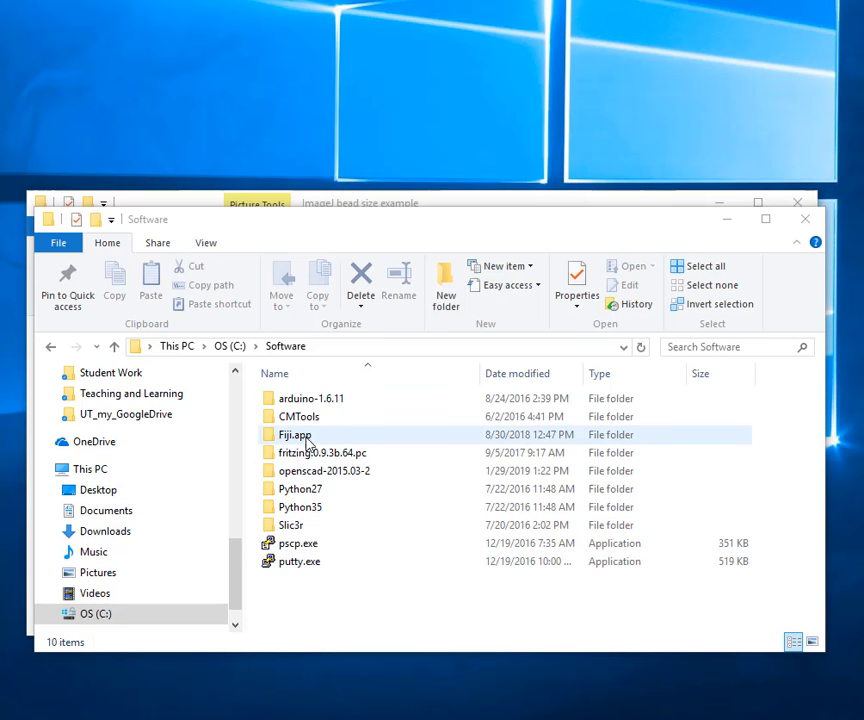
double_click(294, 434)
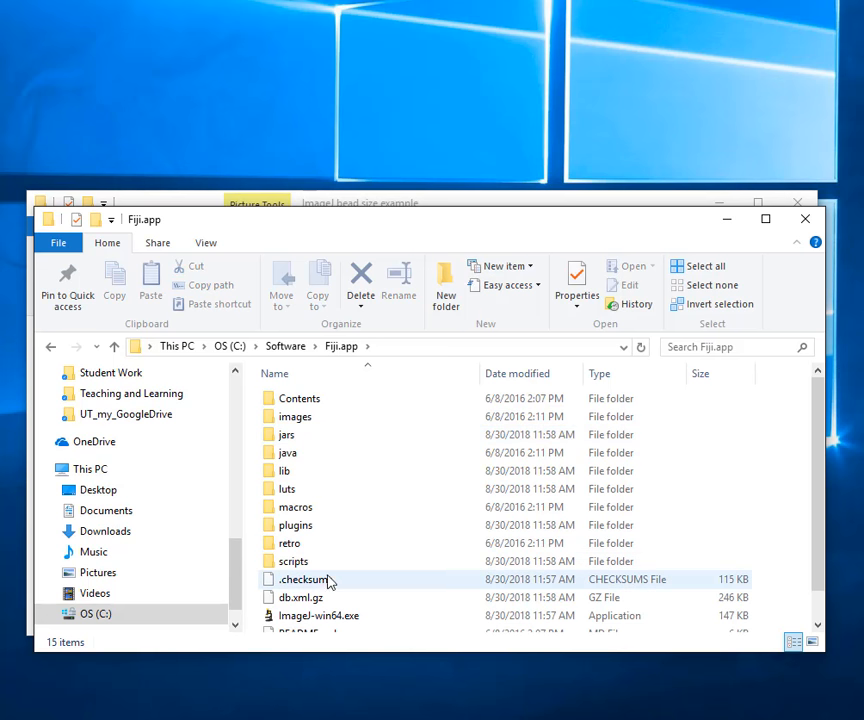
scroll("down", 3)
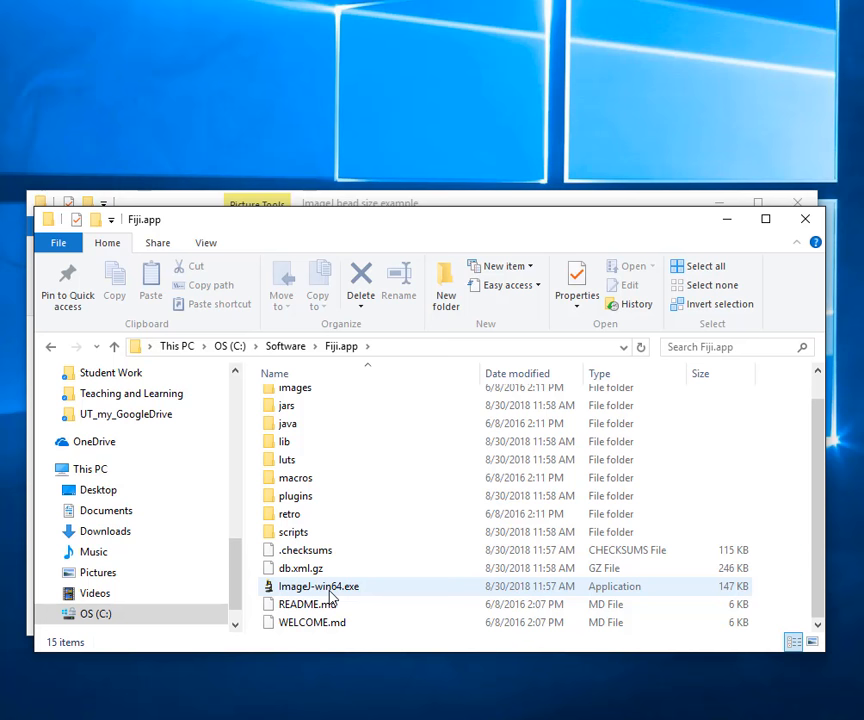
double_click(318, 586)
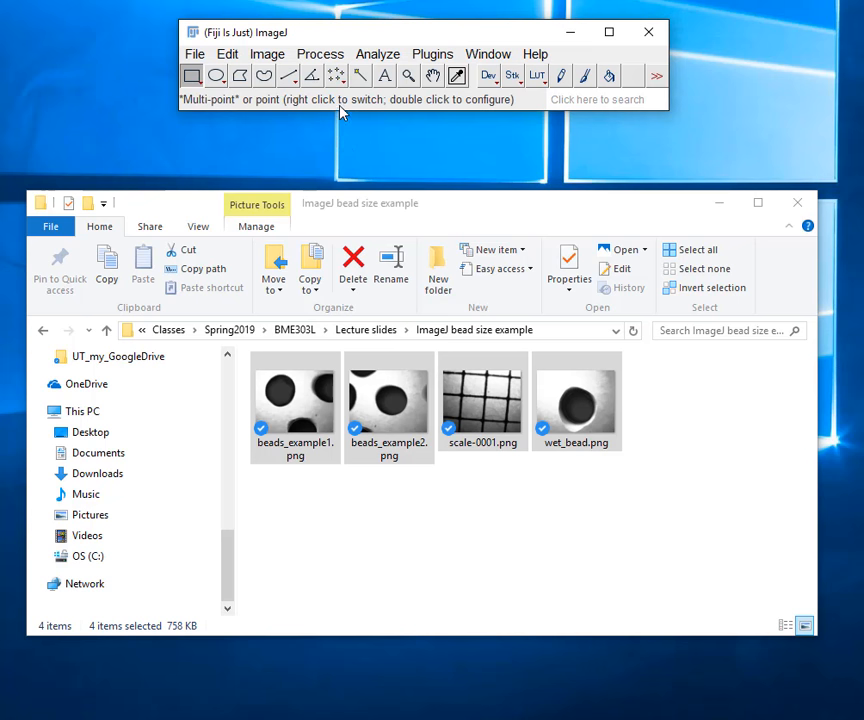
Drag the bead size example PNGs (scale-0001, wet_bead, beads_example2) onto Fiji to load them.
left_click(194, 54)
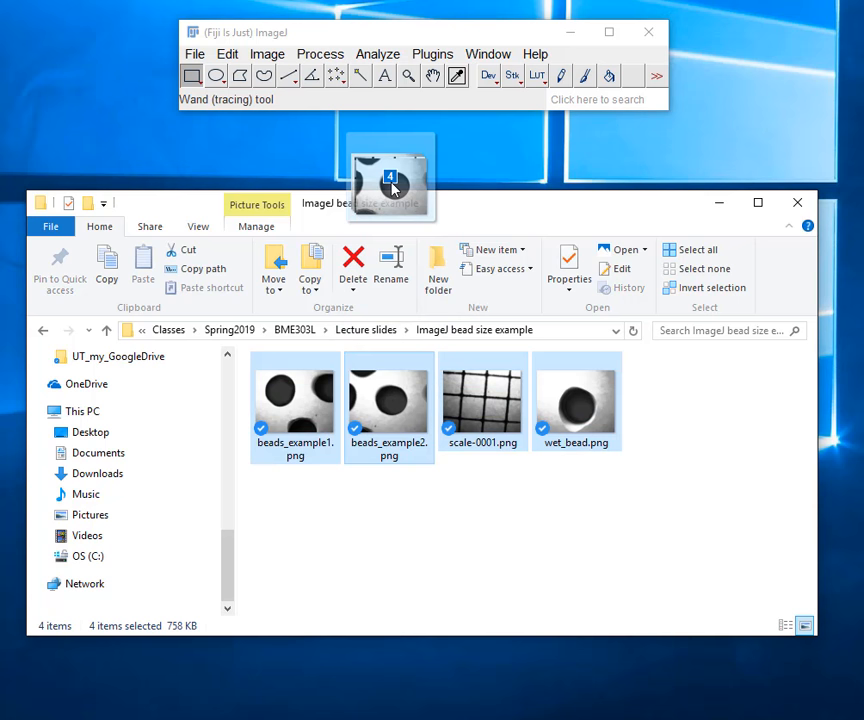
left_click_drag(390, 180, 396, 76)
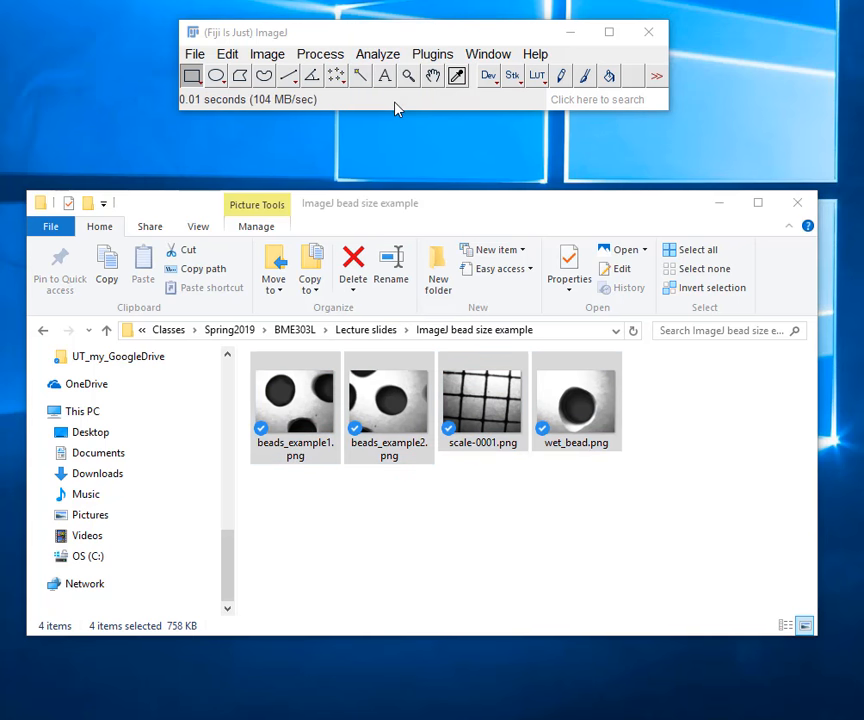
double_click(294, 400)
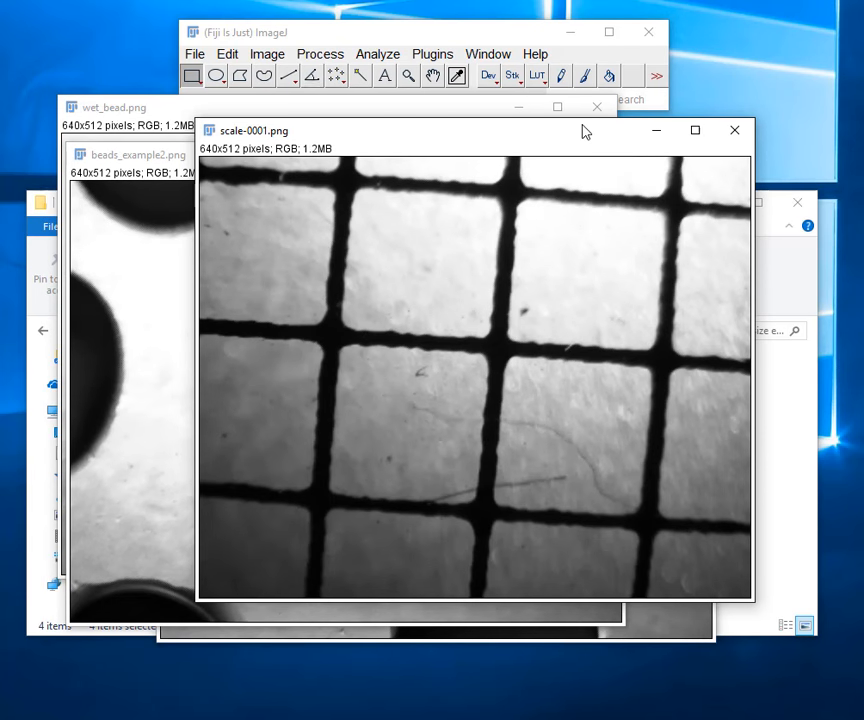
mouse_move(296, 152)
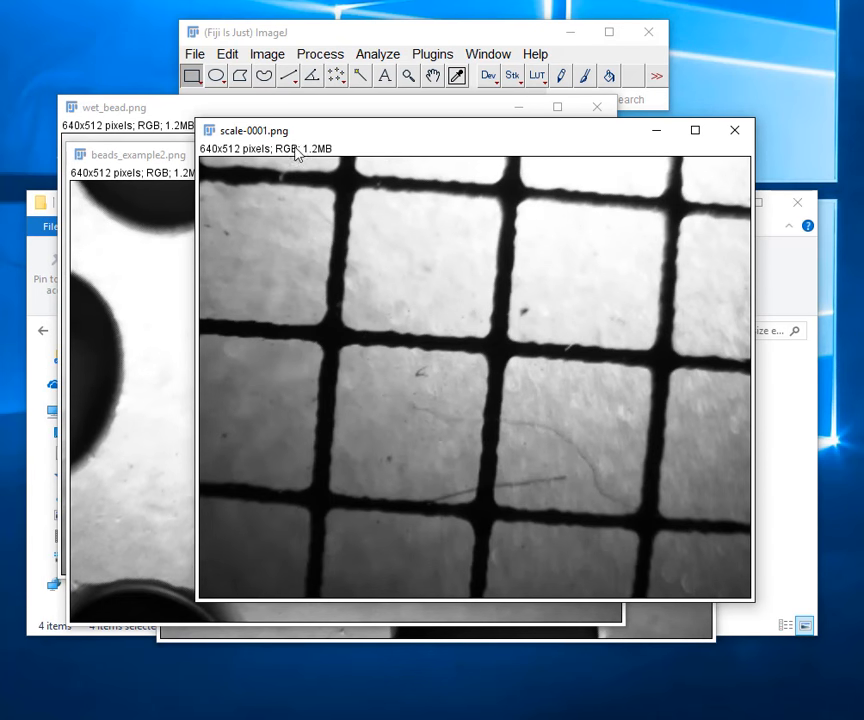
mouse_move(204, 160)
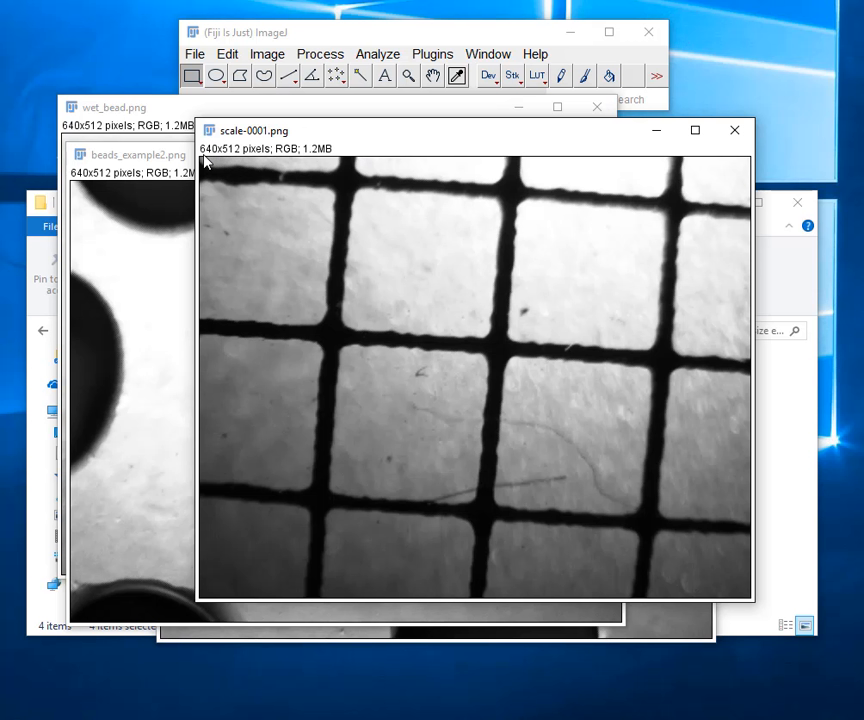
mouse_move(256, 160)
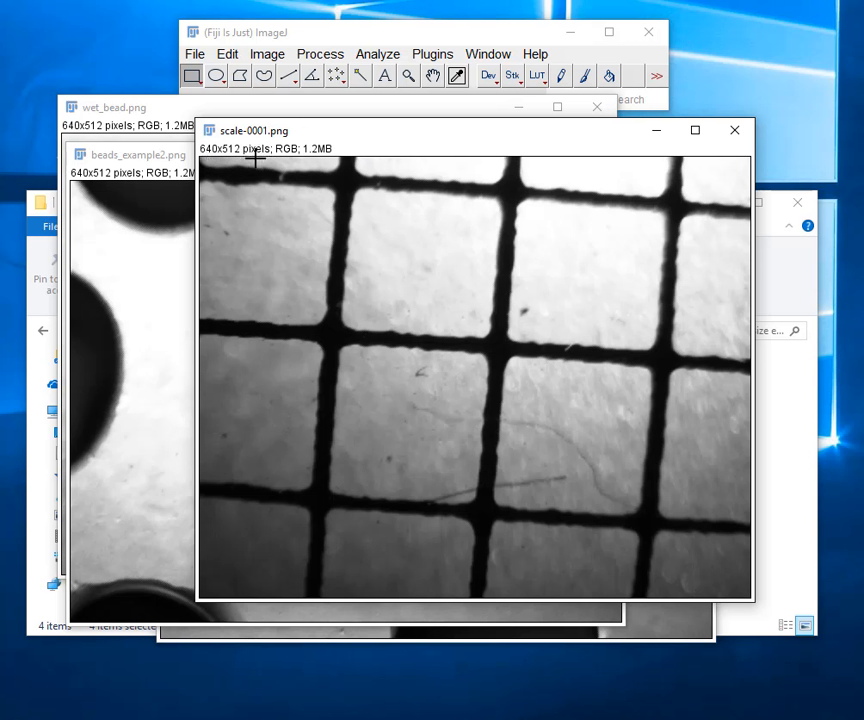
mouse_move(160, 114)
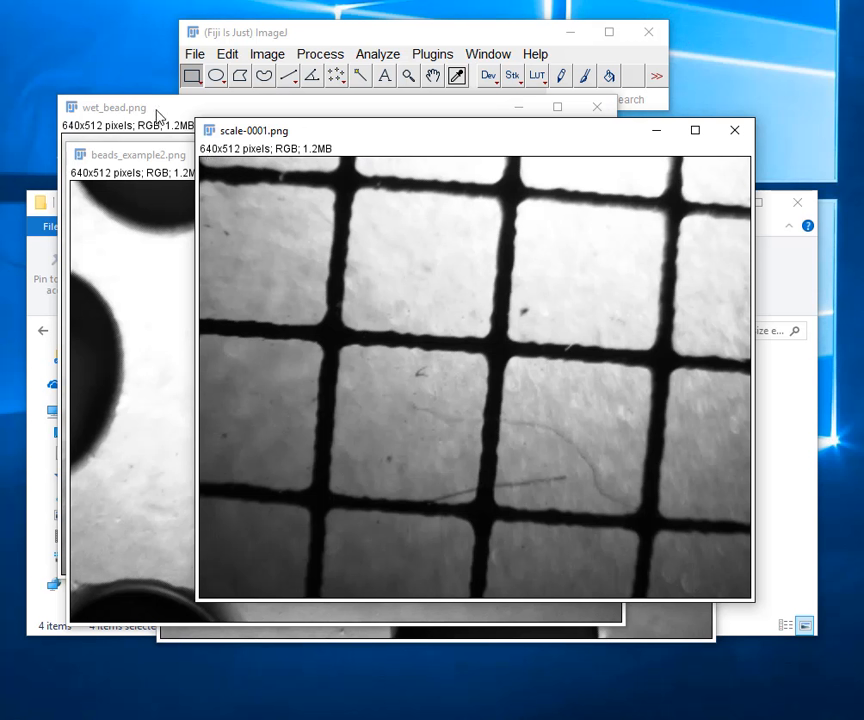
mouse_move(190, 156)
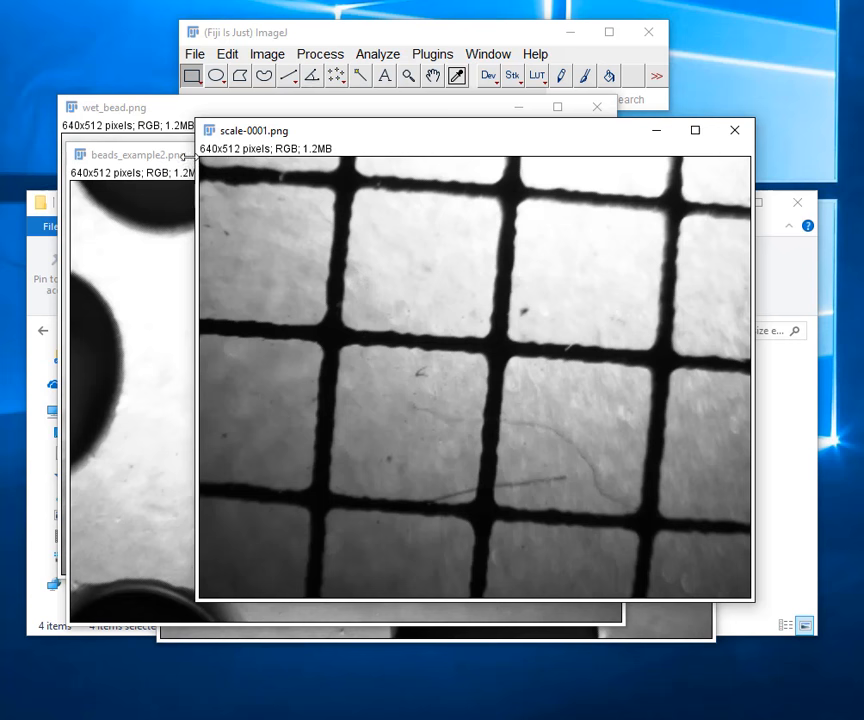
left_click(130, 156)
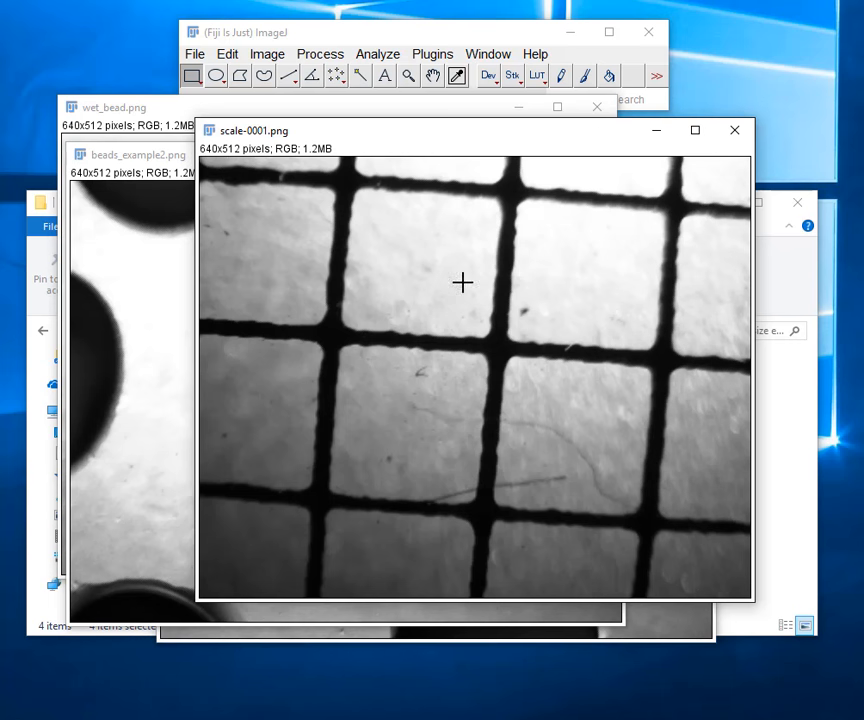
mouse_move(494, 340)
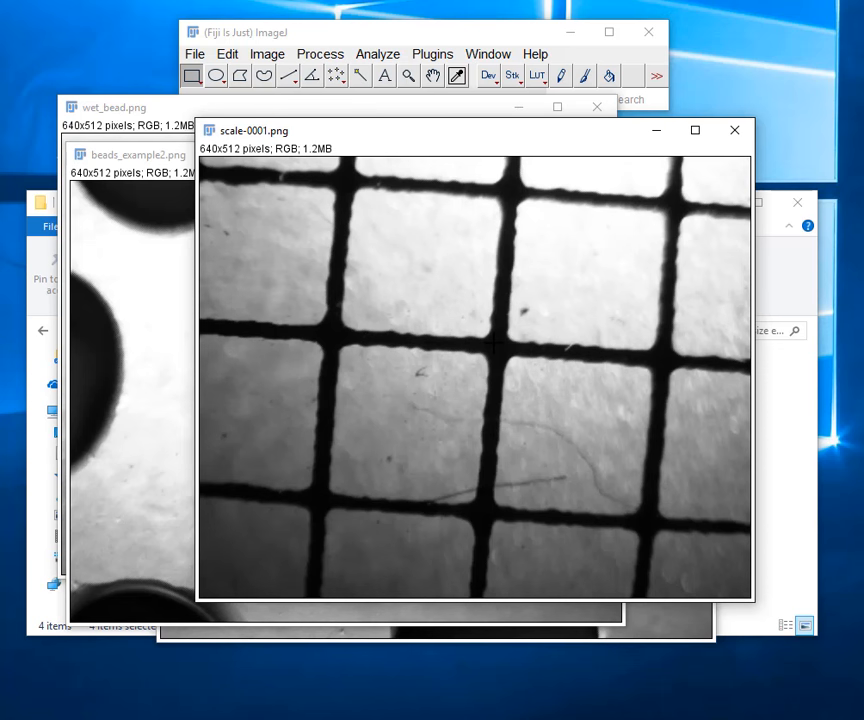
mouse_move(576, 326)
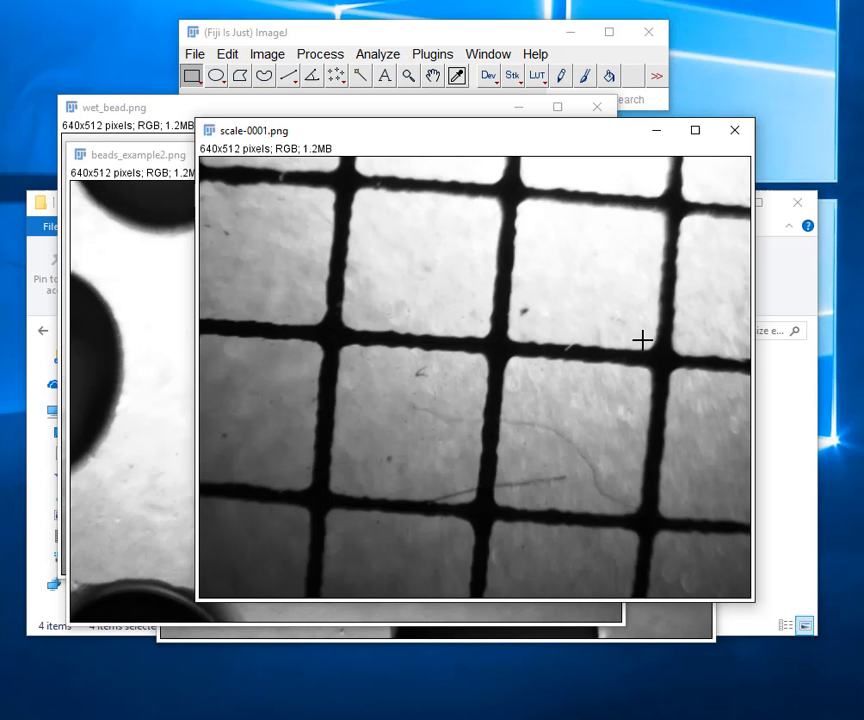
mouse_move(350, 252)
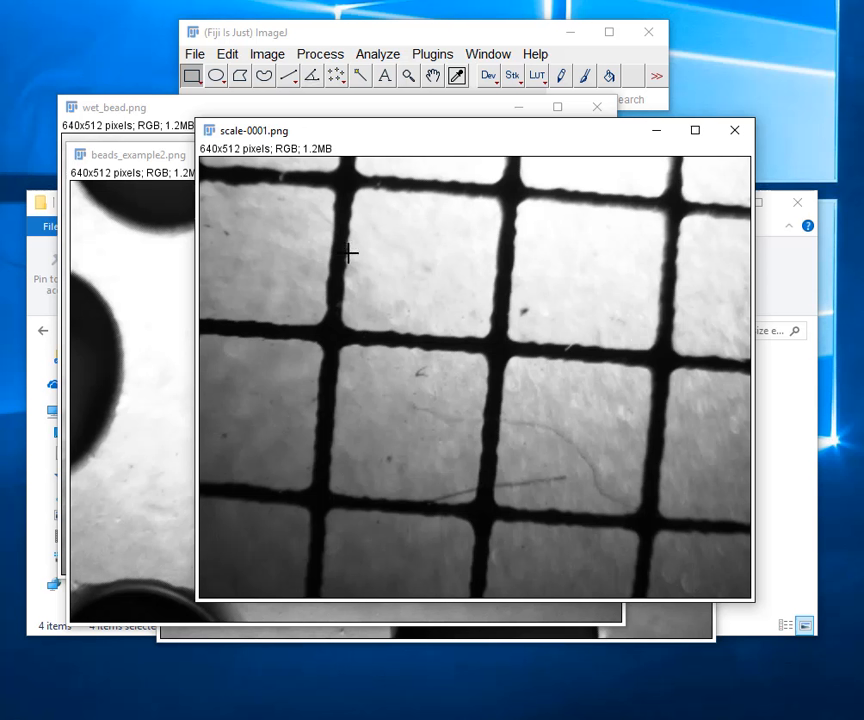
mouse_move(338, 252)
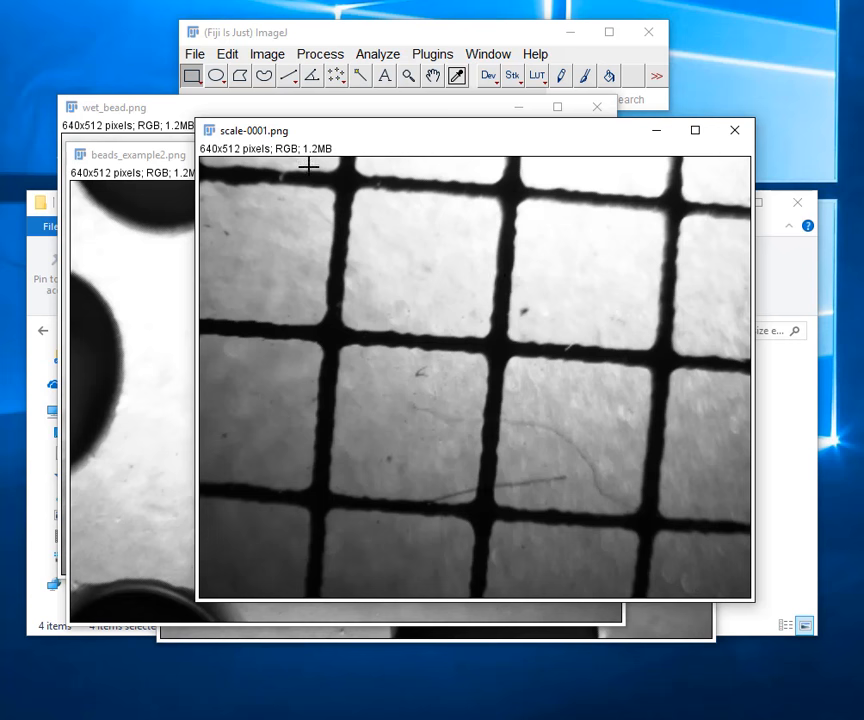
mouse_move(378, 60)
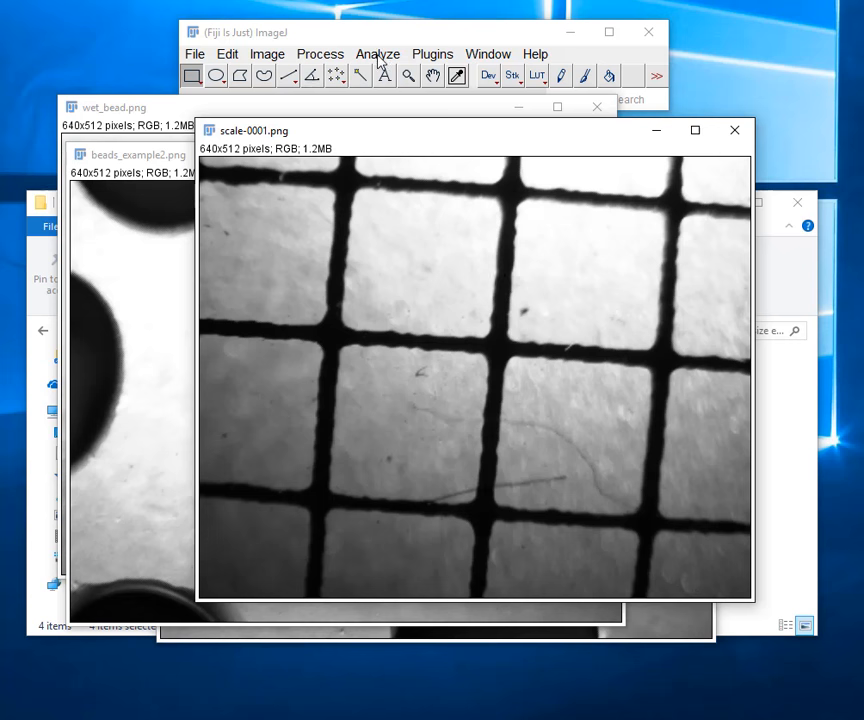
Review the Set Scale dialog showing no scale, cancel it and select the Straight Line tool.
left_click(376, 54)
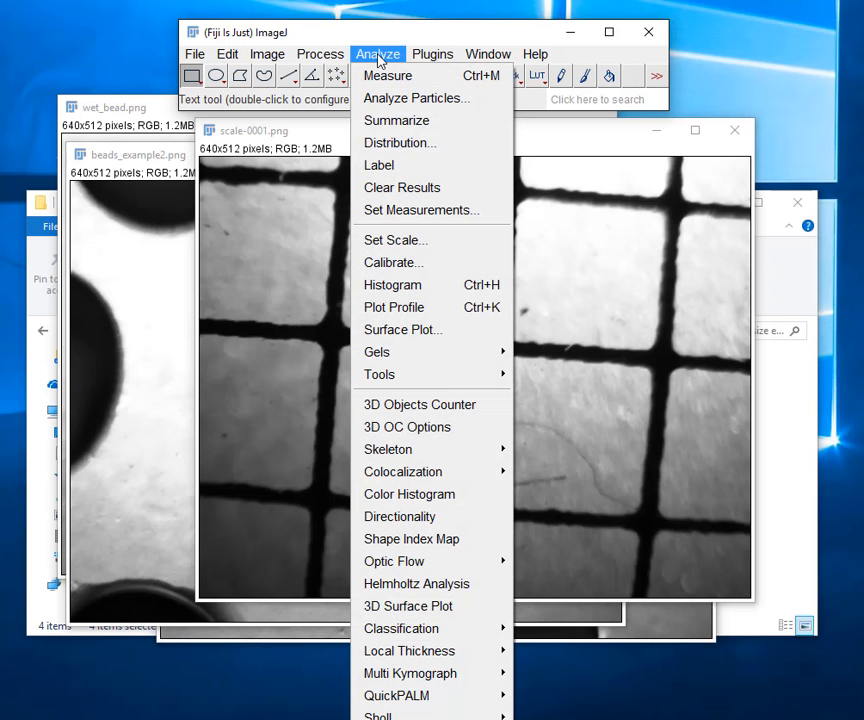
mouse_move(400, 240)
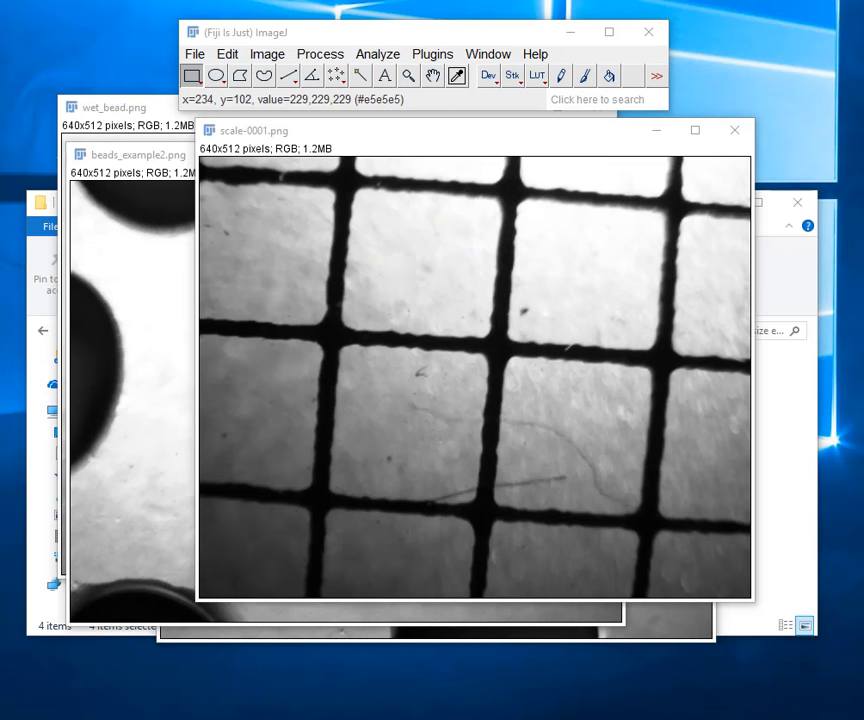
left_click(378, 54)
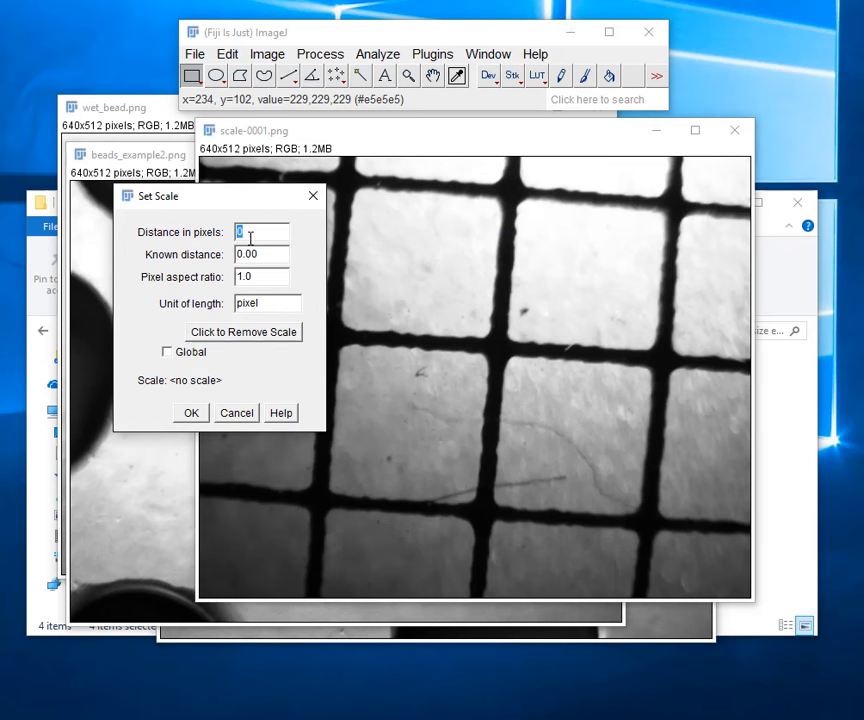
mouse_move(252, 432)
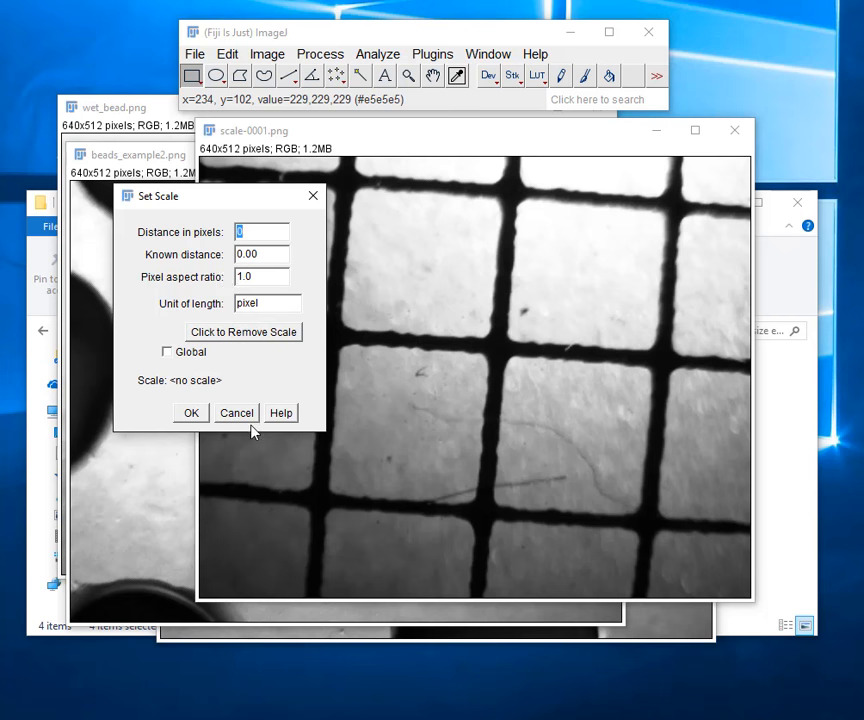
mouse_move(392, 252)
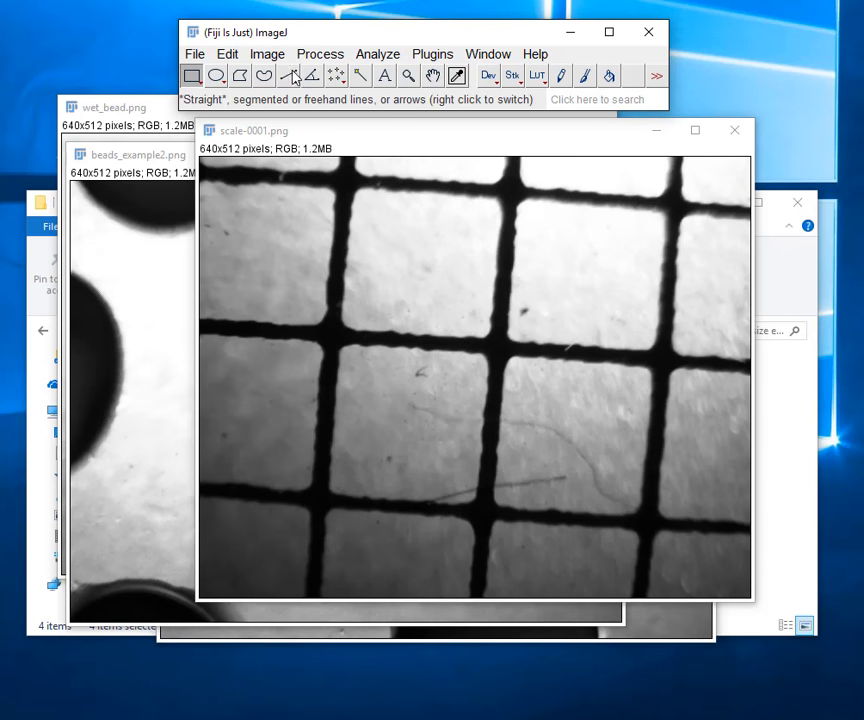
mouse_move(330, 224)
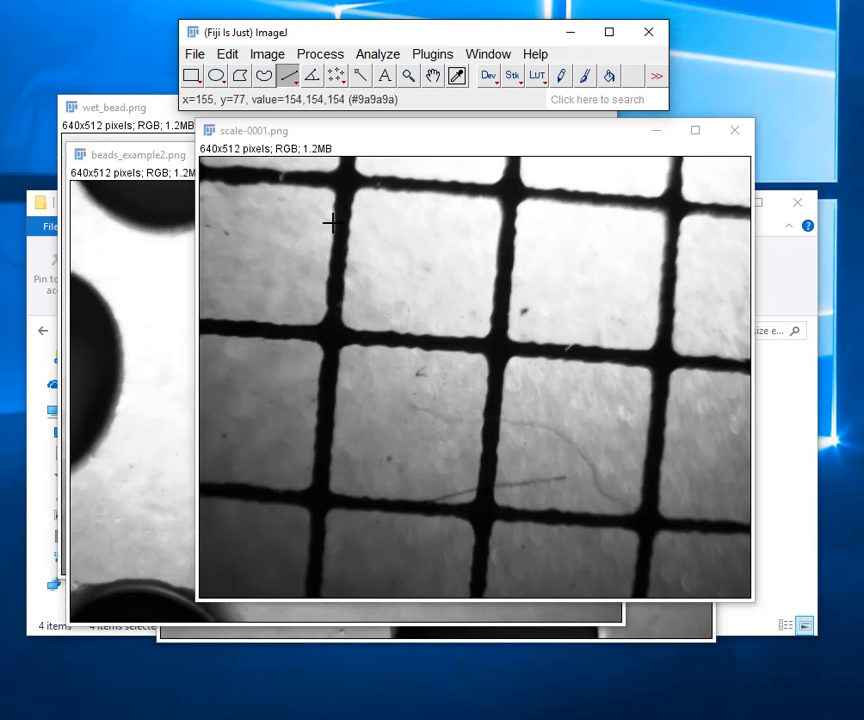
Draw lines across grid squares and measure each width, the first about 192.6 pixels.
left_click_drag(334, 224, 498, 238)
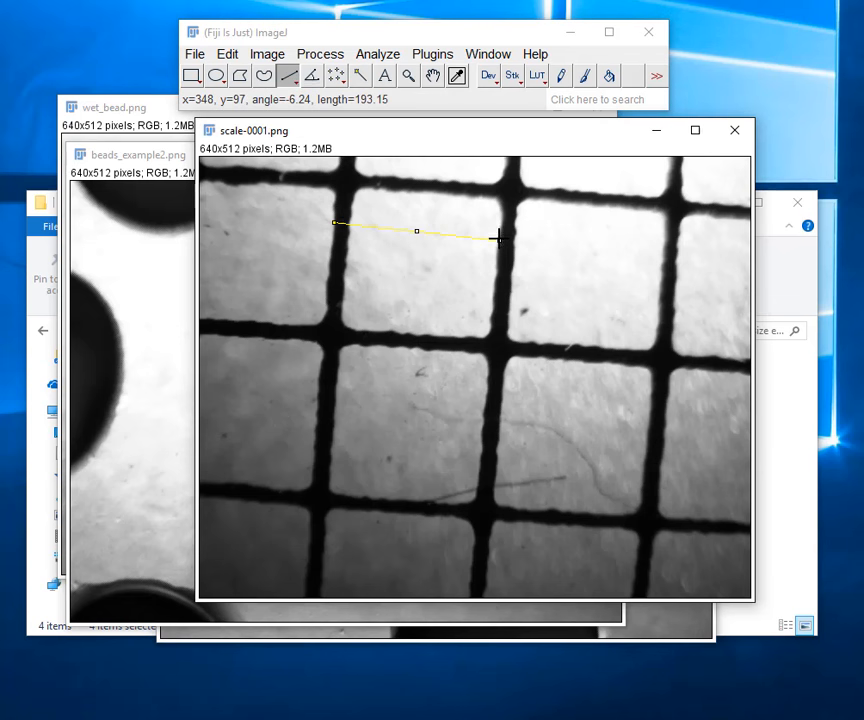
left_click_drag(500, 240, 496, 232)
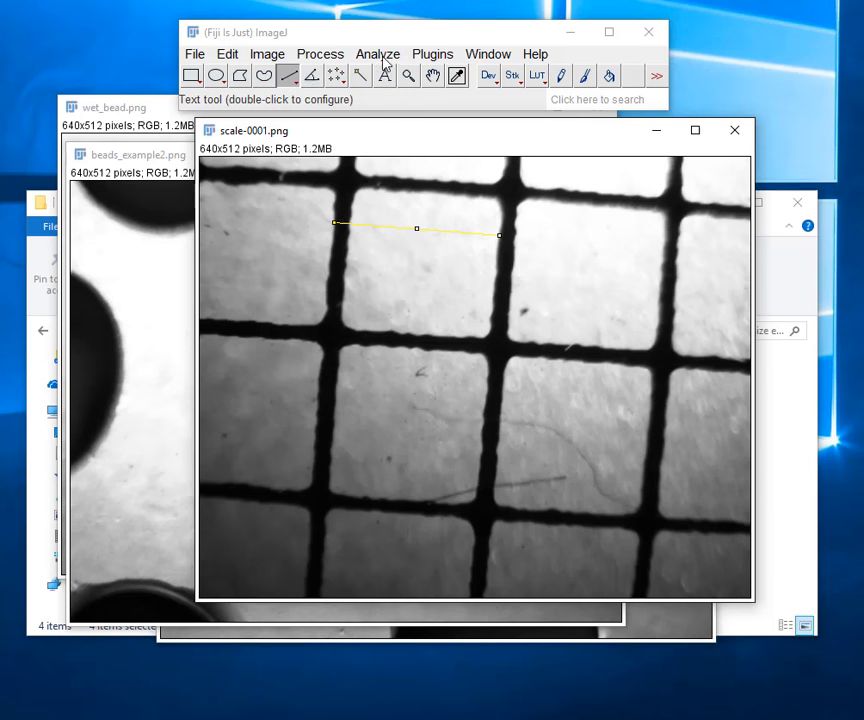
left_click(378, 54)
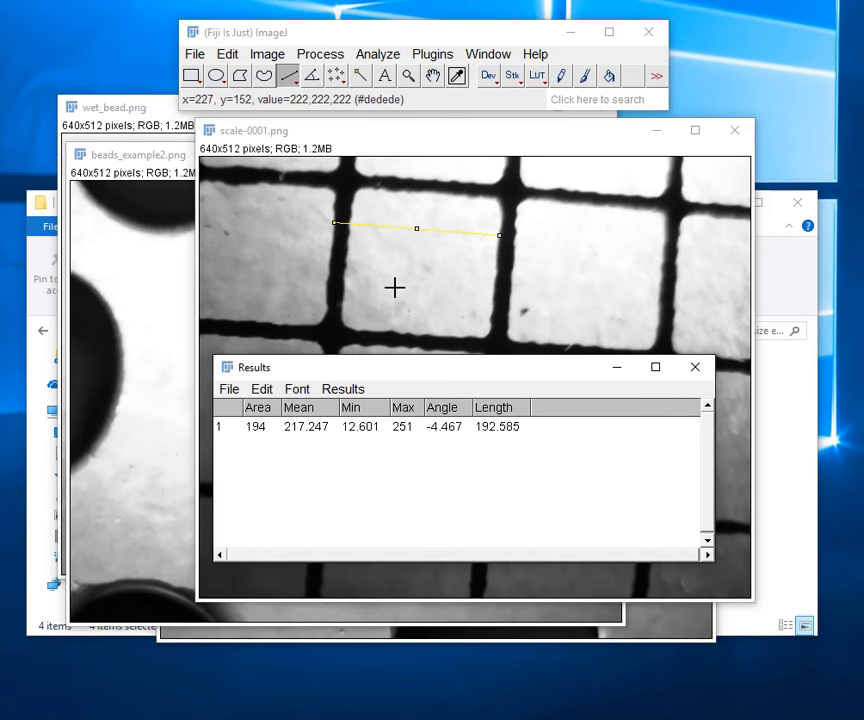
mouse_move(324, 292)
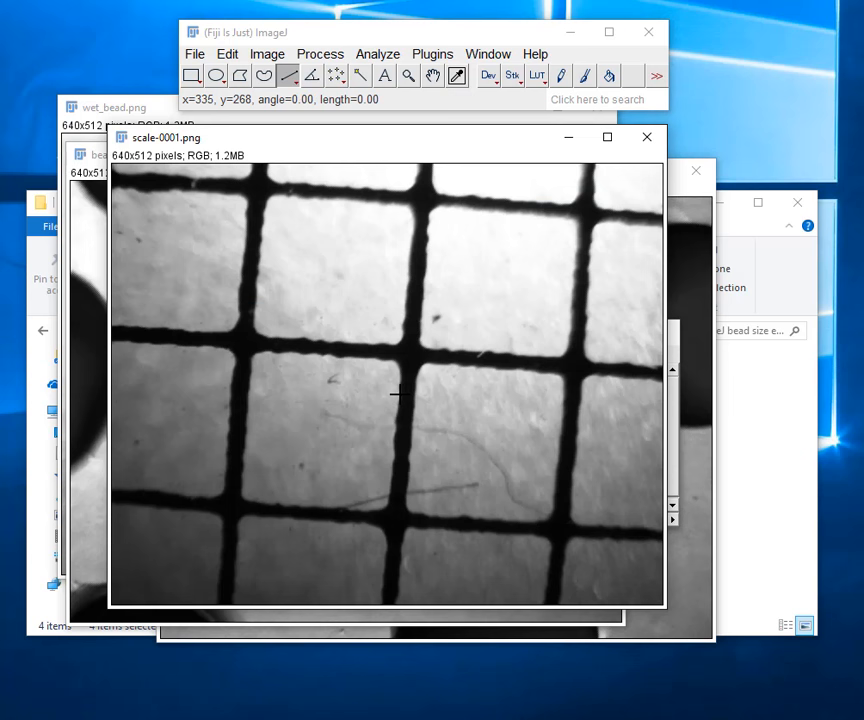
left_click_drag(400, 398, 560, 412)
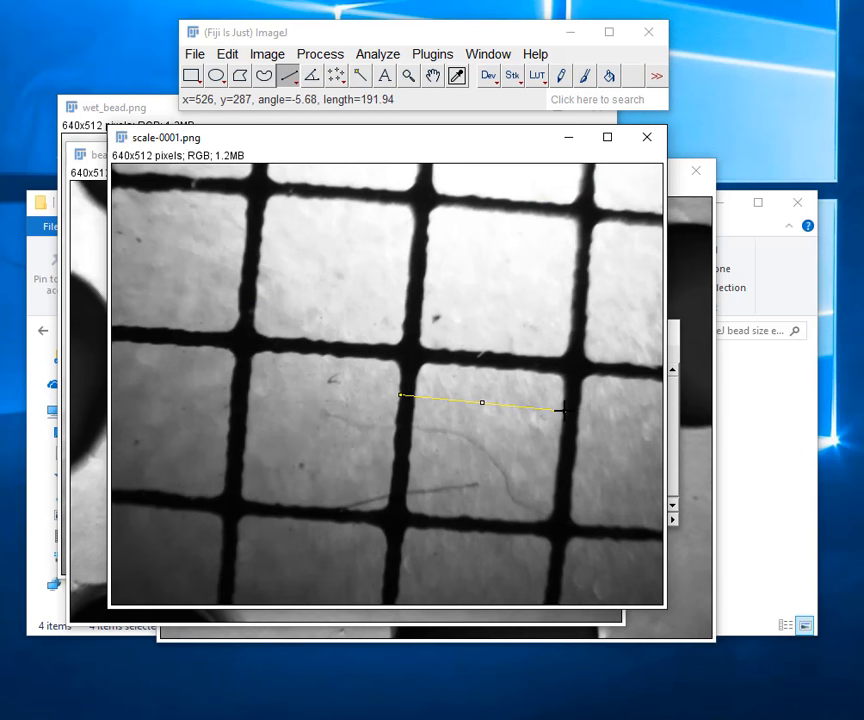
mouse_move(364, 490)
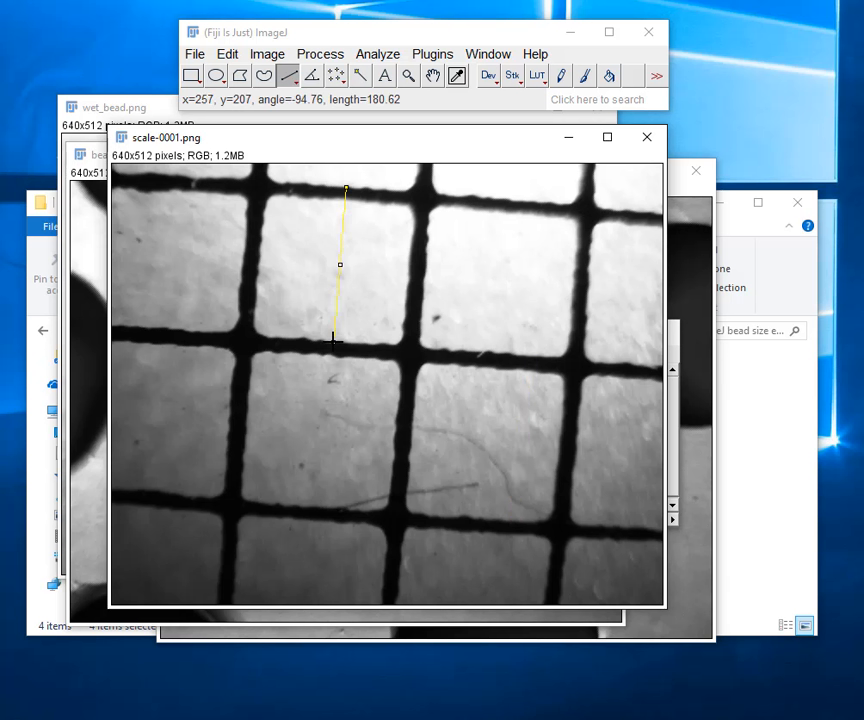
mouse_move(544, 364)
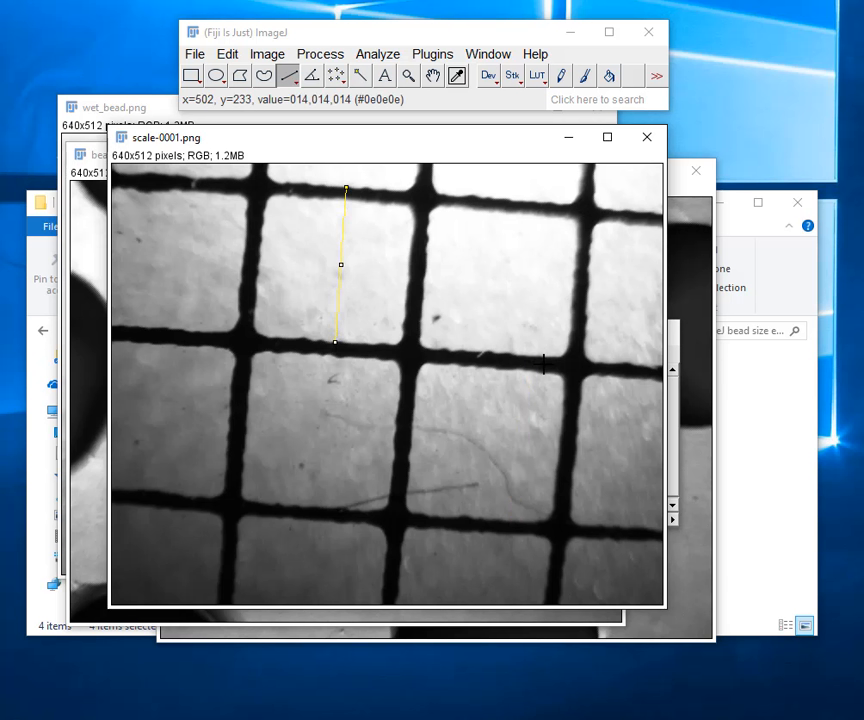
mouse_move(502, 200)
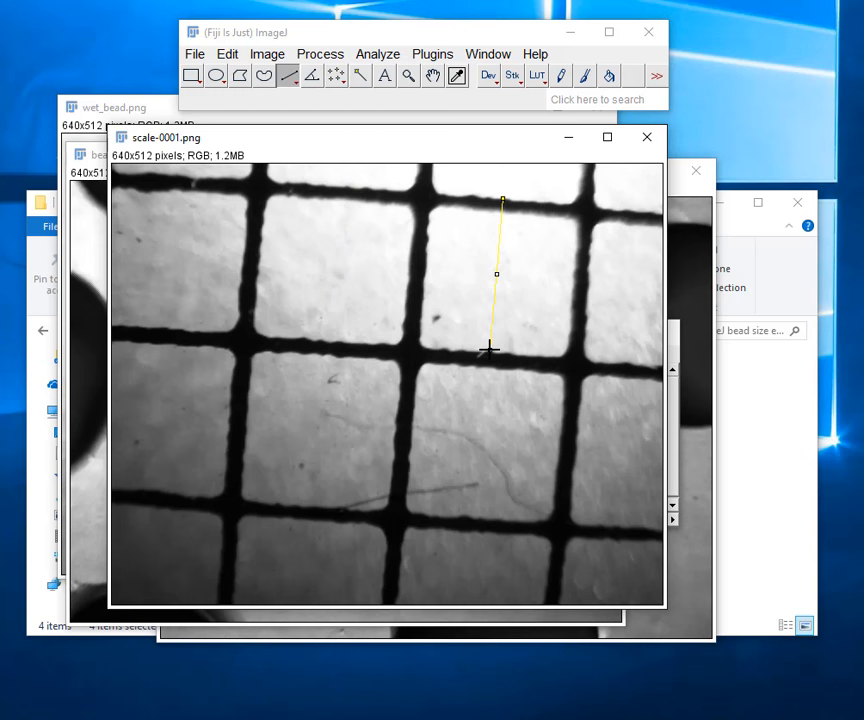
mouse_move(504, 348)
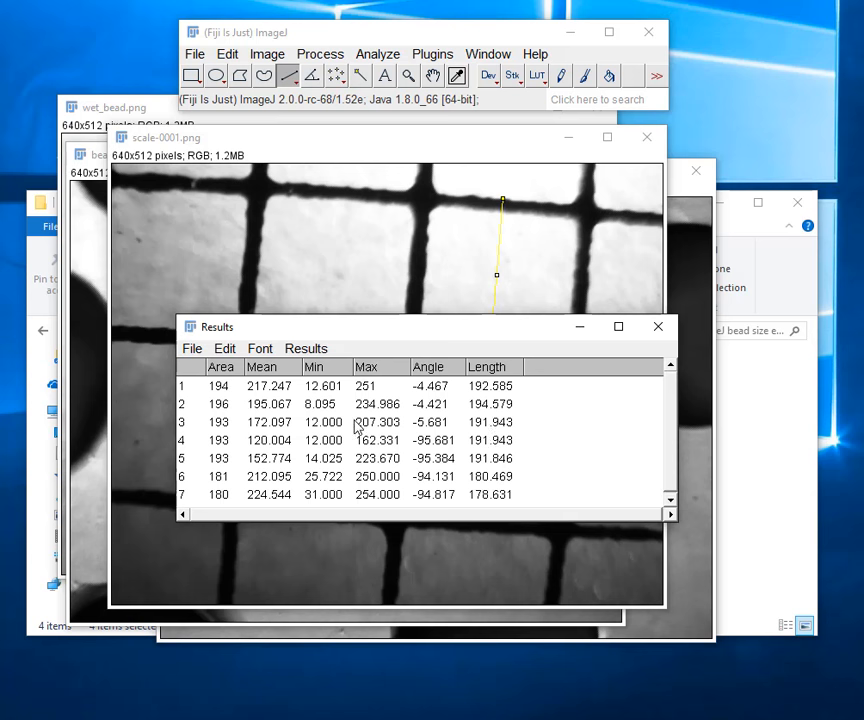
Summarize the seven grid-square lengths, giving a mean width of 188.857 pixels.
left_click(306, 348)
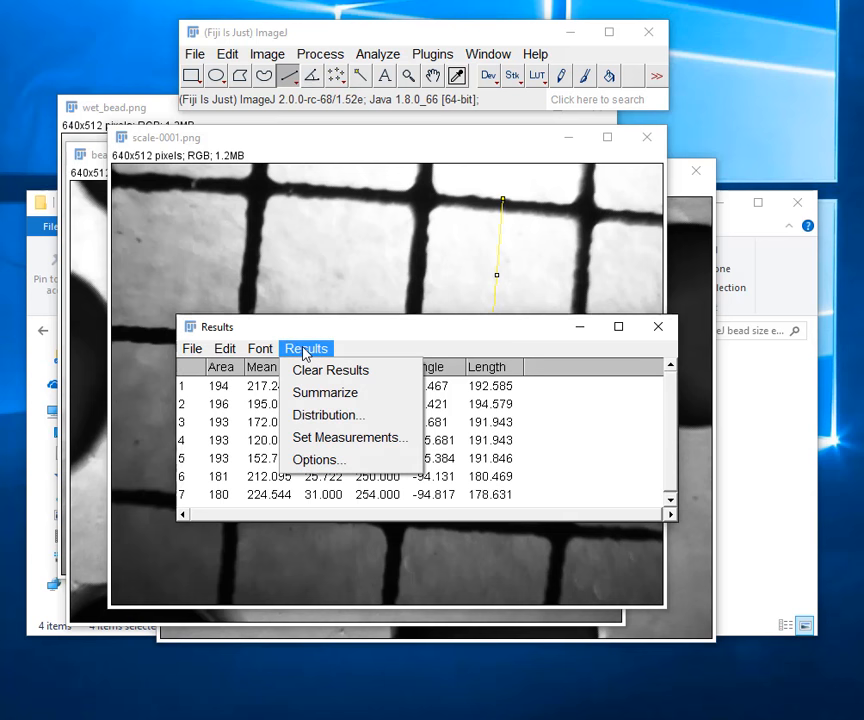
left_click(324, 392)
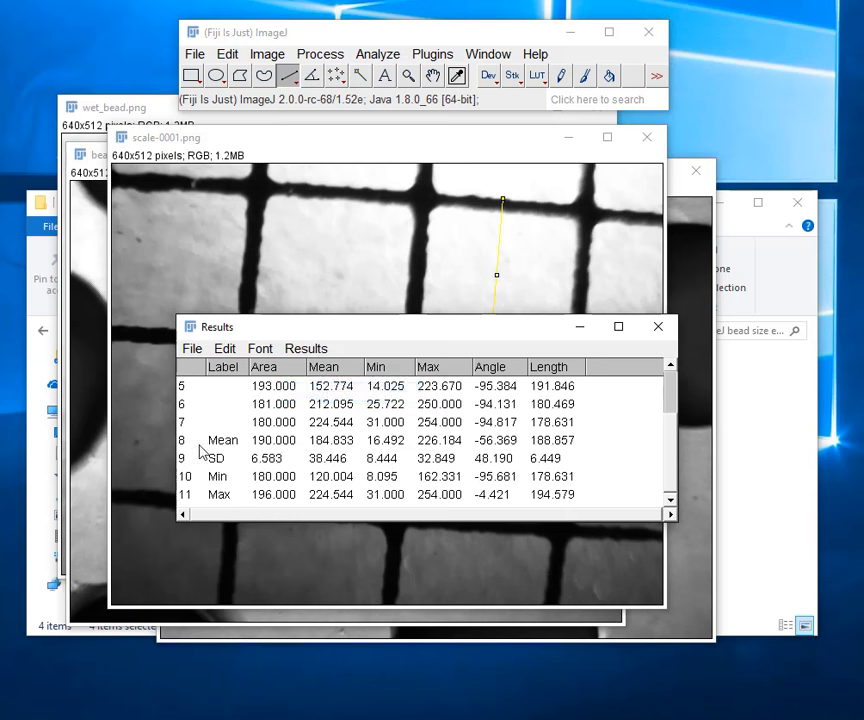
mouse_move(288, 448)
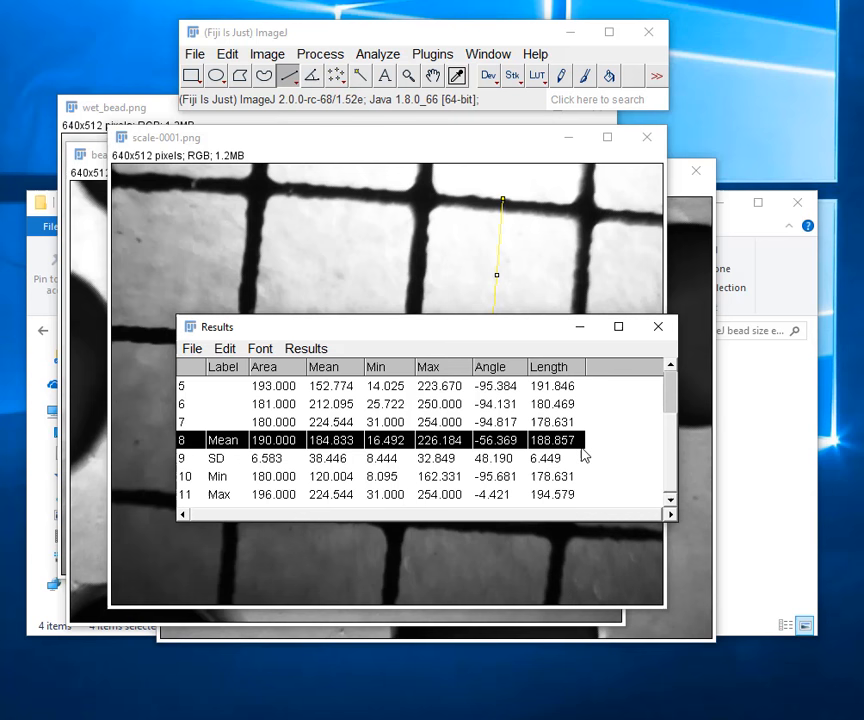
mouse_move(392, 304)
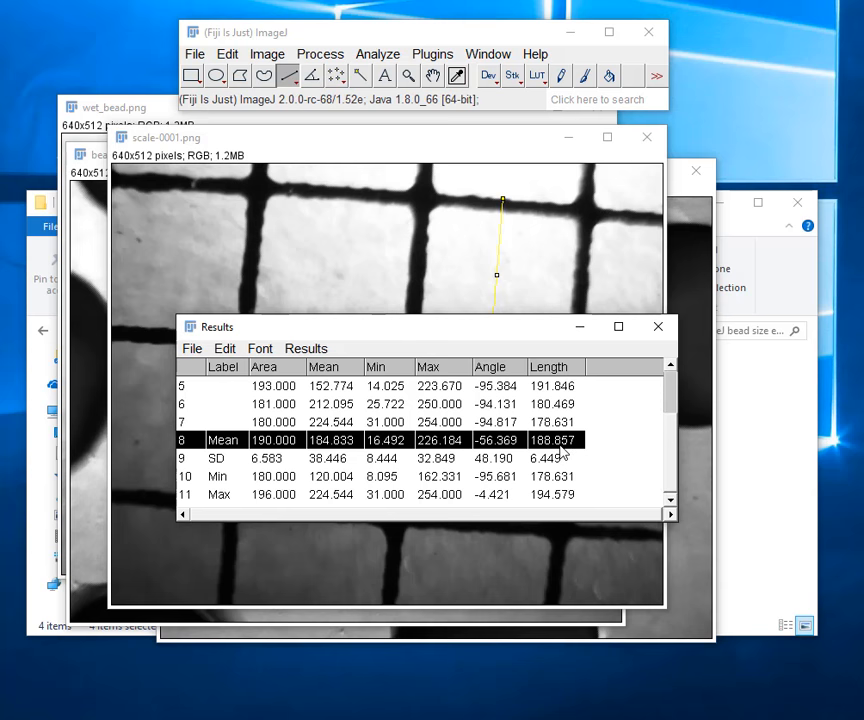
mouse_move(558, 456)
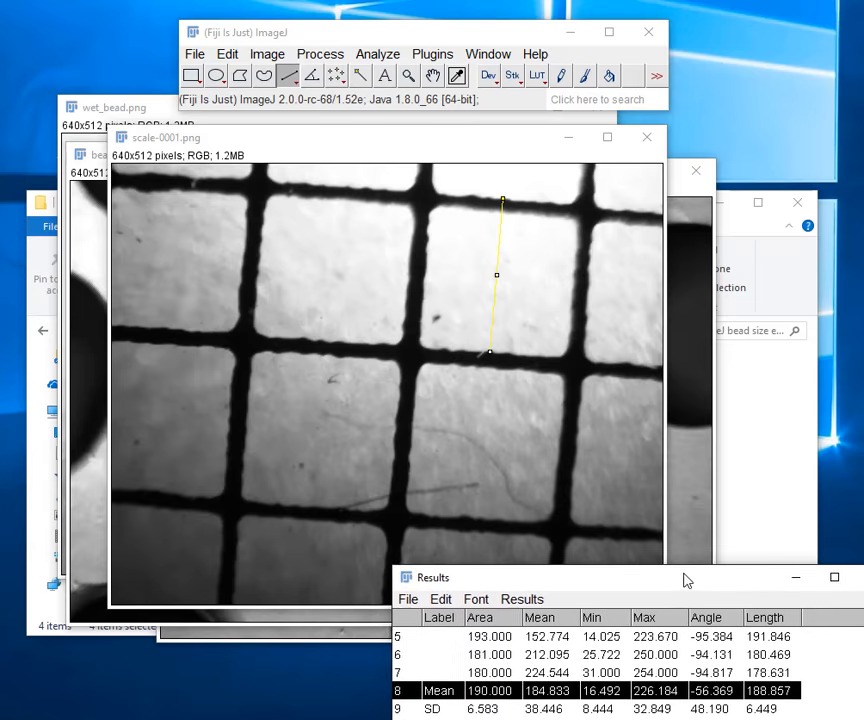
left_click(378, 54)
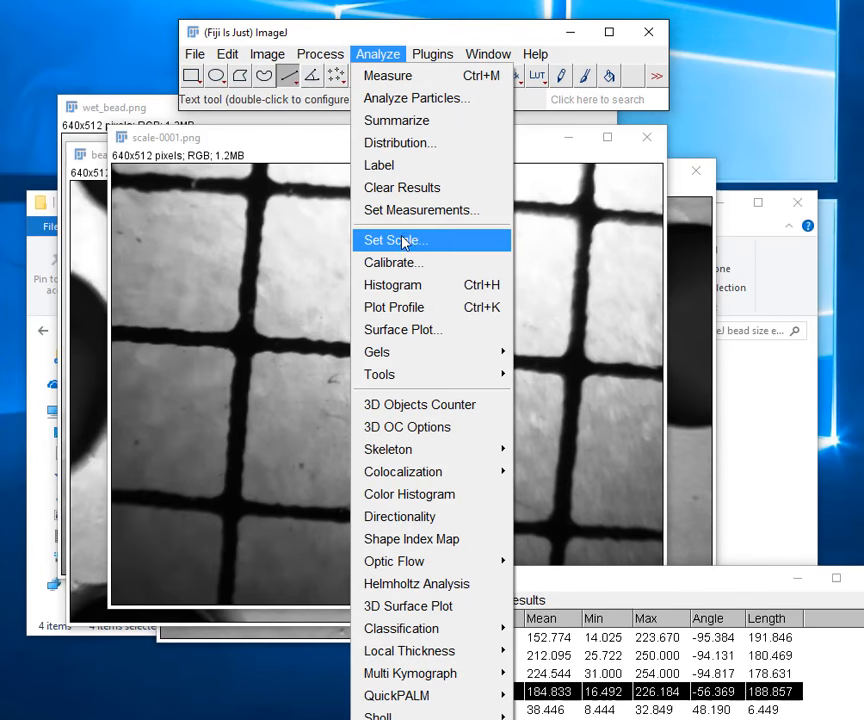
Set the scale to 188.857 pixels per 2 mm, unit mm, applied globally to all images.
left_click(392, 240)
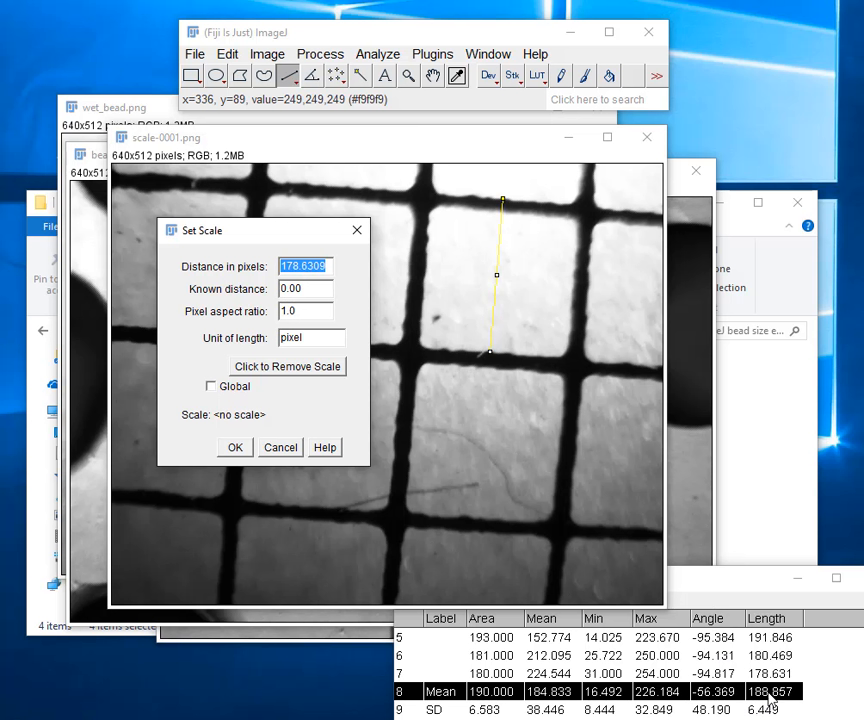
left_click(304, 266)
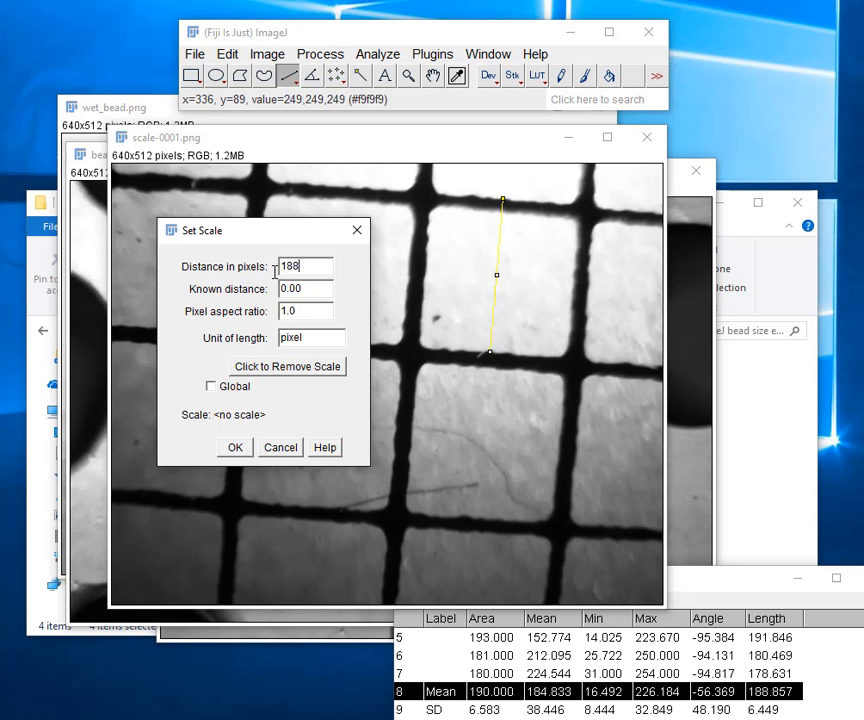
type("188.857")
left_click(304, 288)
type("2")
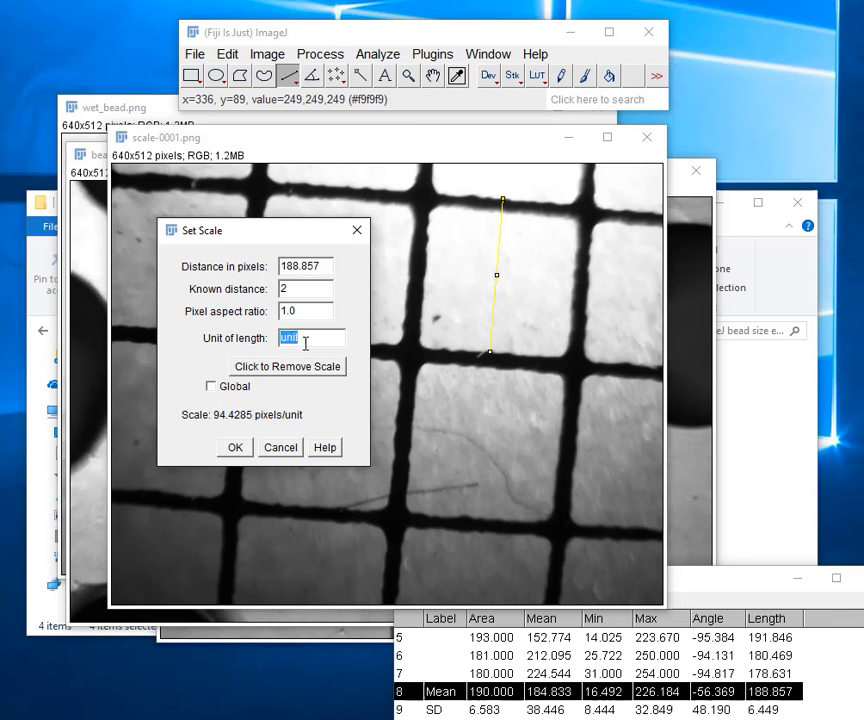
type("mm")
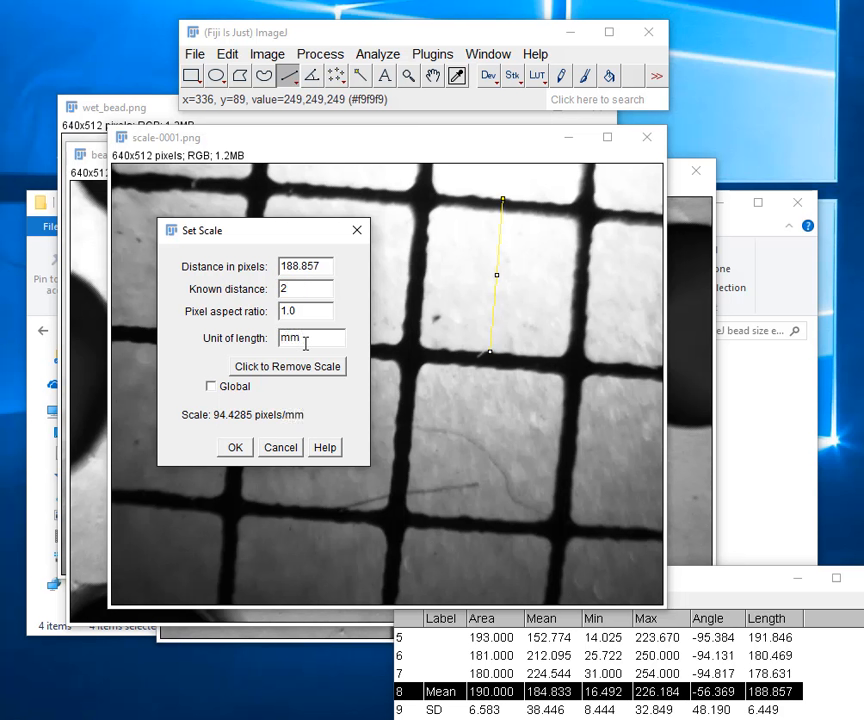
mouse_move(222, 430)
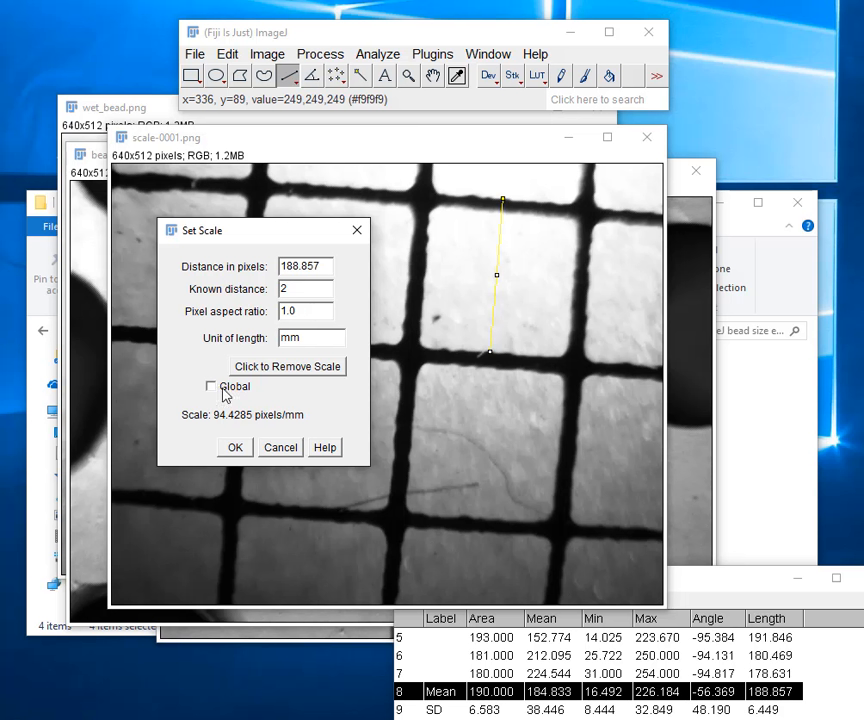
left_click(212, 386)
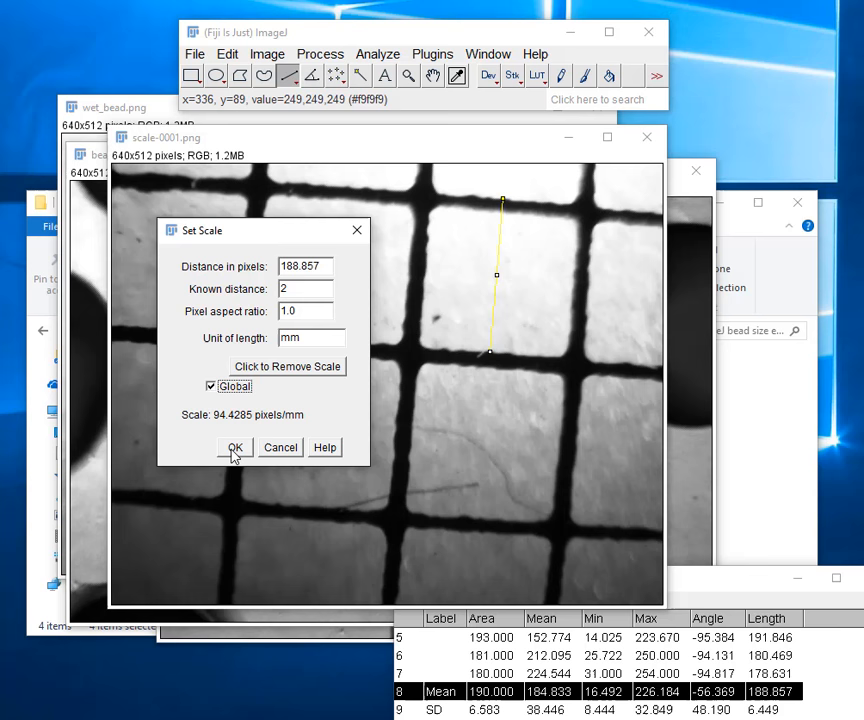
left_click(236, 448)
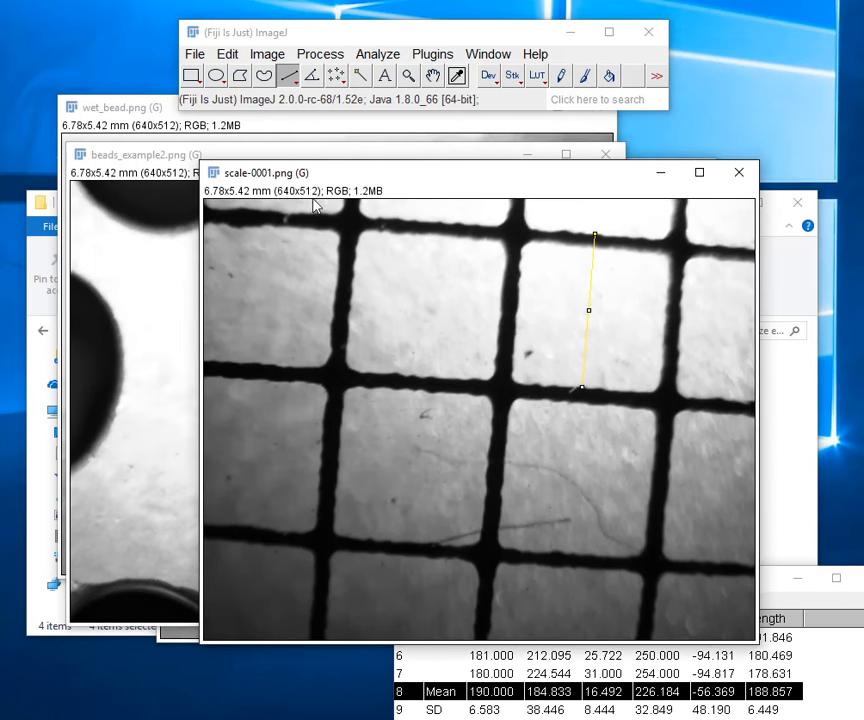
mouse_move(212, 200)
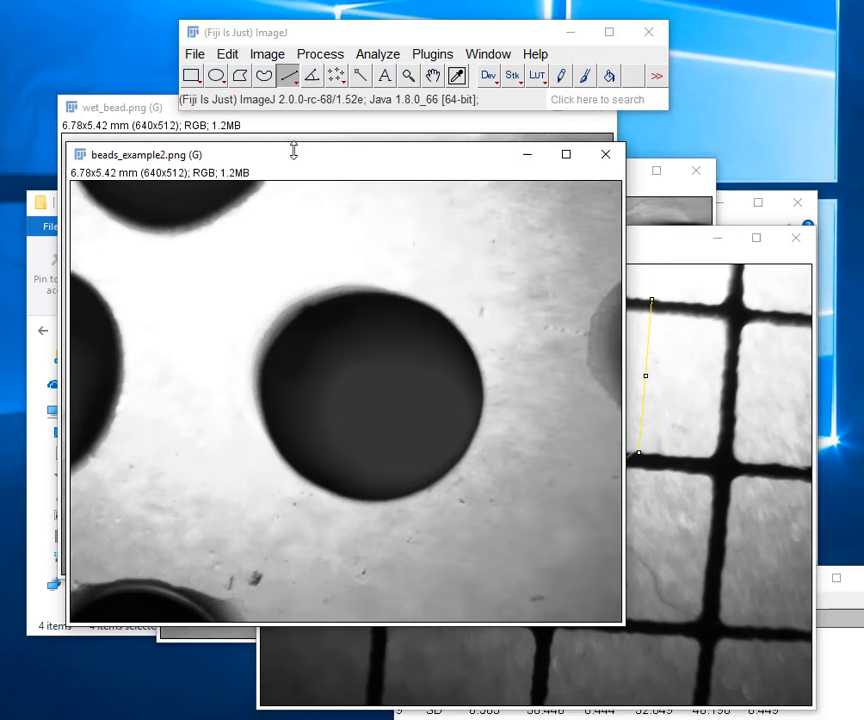
Arrange beads_example2.png and the results table, then discard the 11 grid measurements unsaved.
left_click_drag(292, 154, 376, 146)
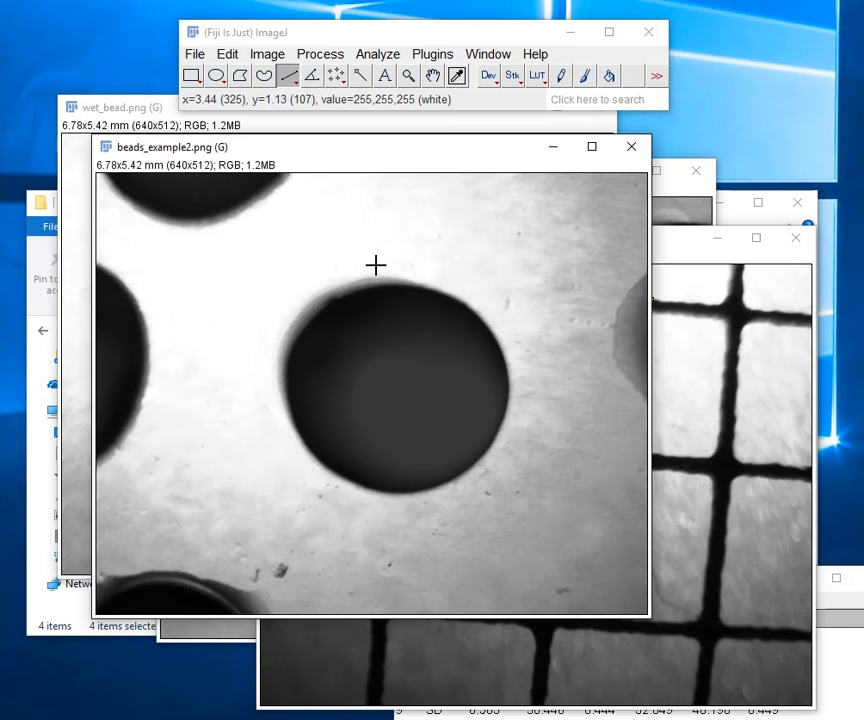
mouse_move(400, 250)
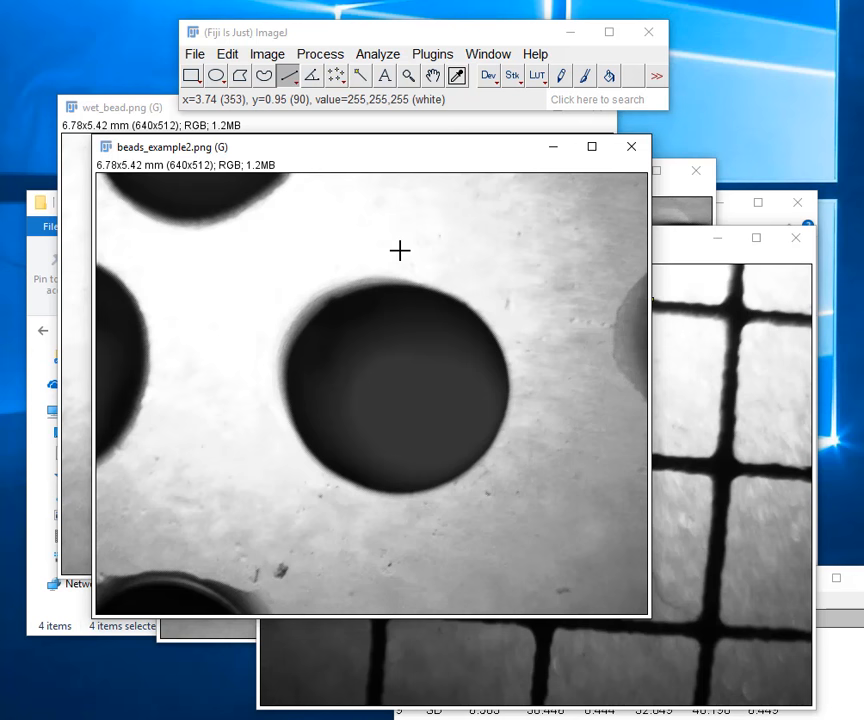
mouse_move(392, 282)
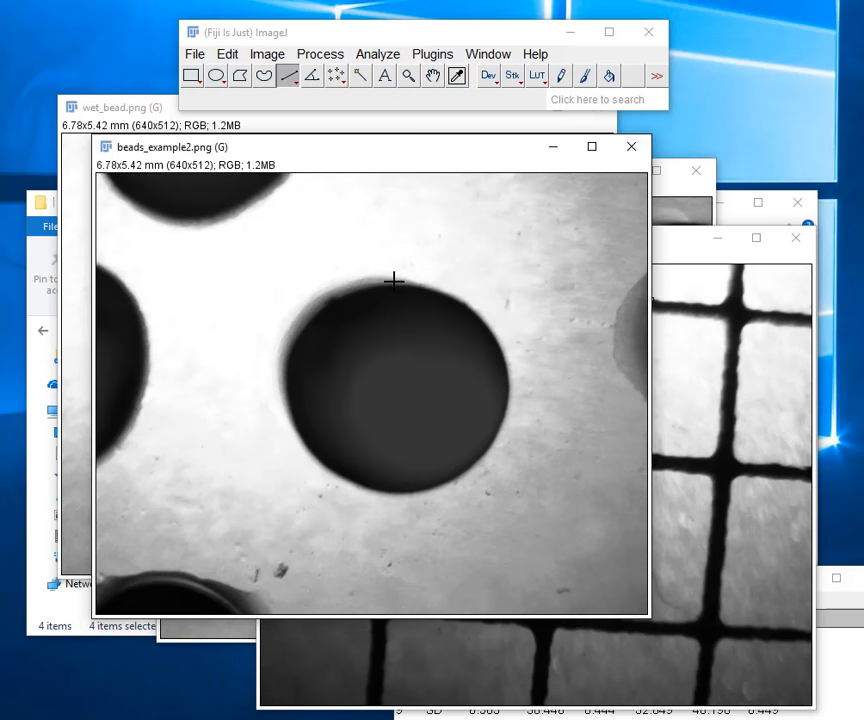
mouse_move(514, 376)
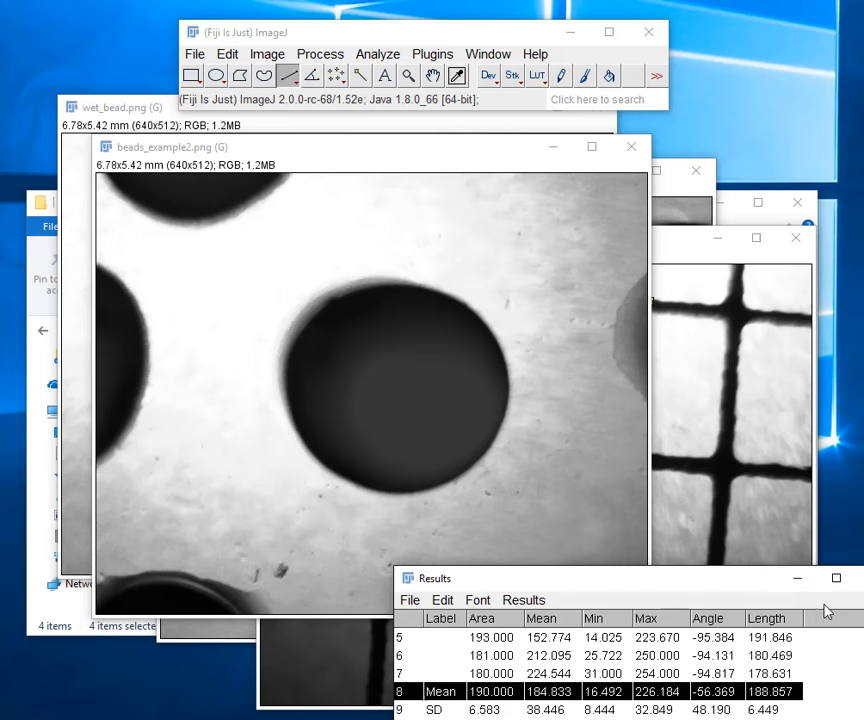
left_click_drag(434, 576, 314, 442)
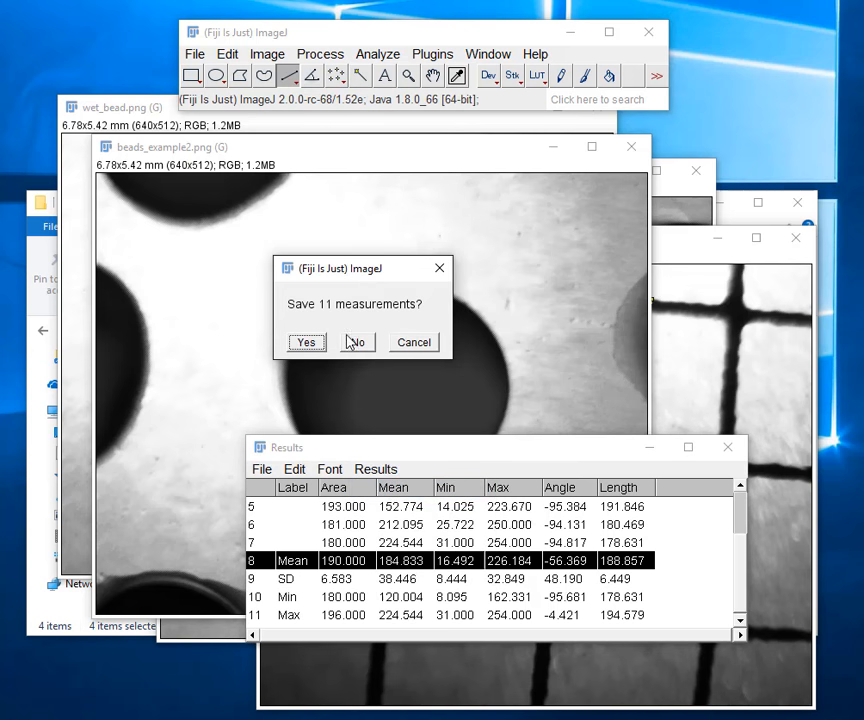
left_click(356, 342)
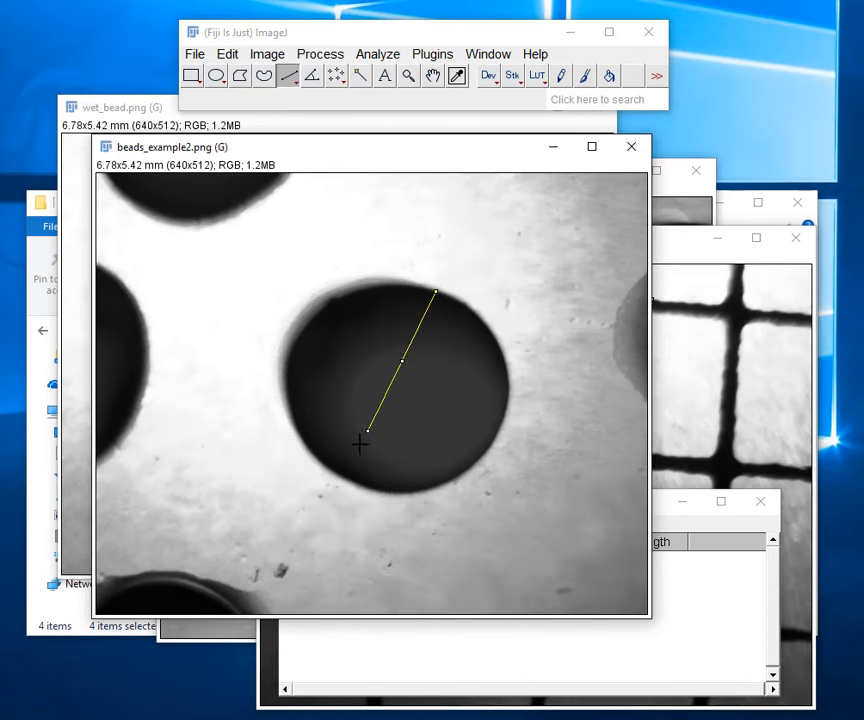
Draw diameter lines across the dark bead at different angles and measure each length.
left_click_drag(368, 436, 348, 488)
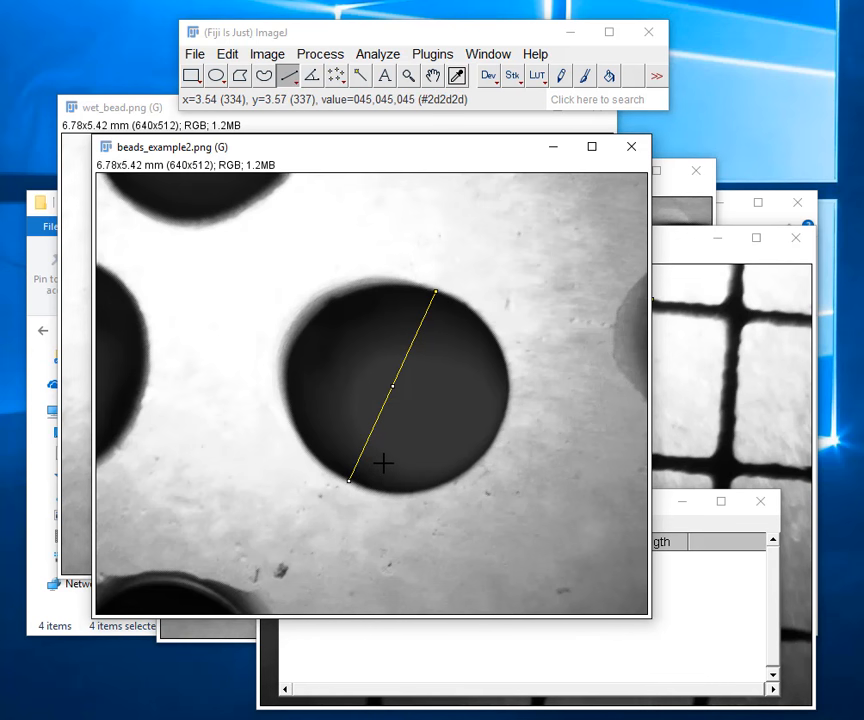
mouse_move(300, 328)
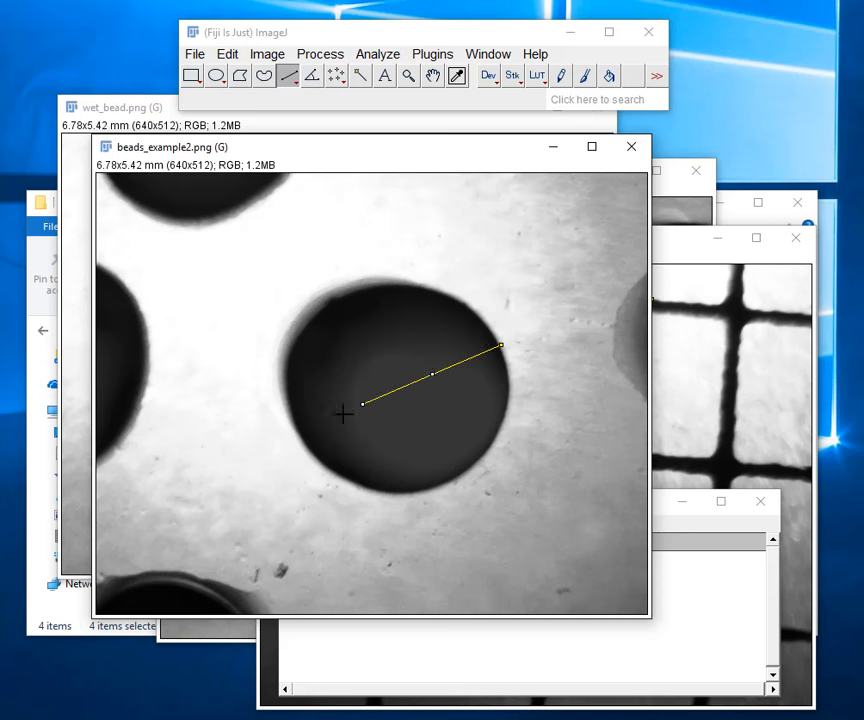
left_click_drag(362, 404, 304, 440)
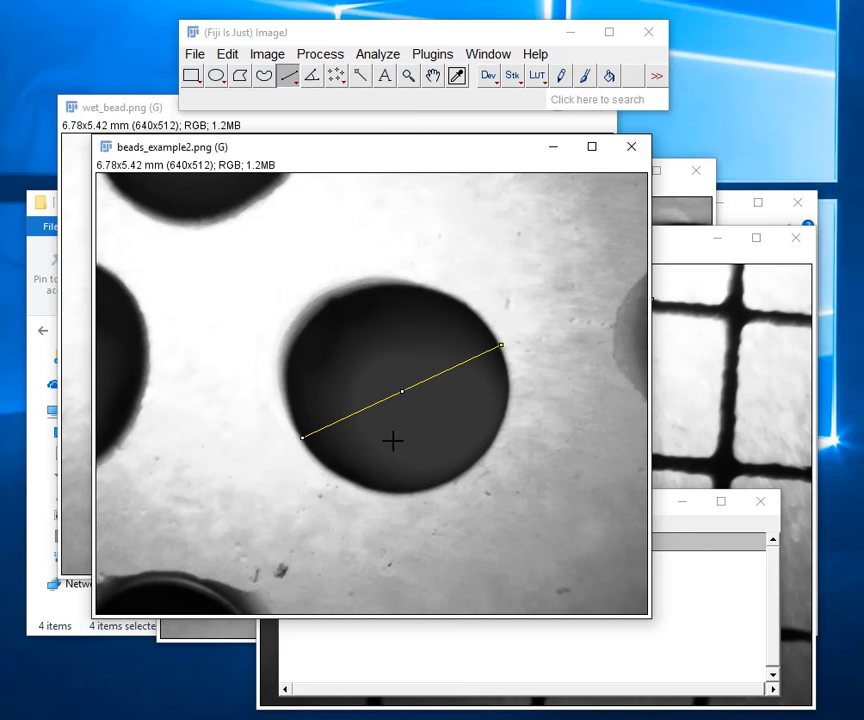
mouse_move(400, 284)
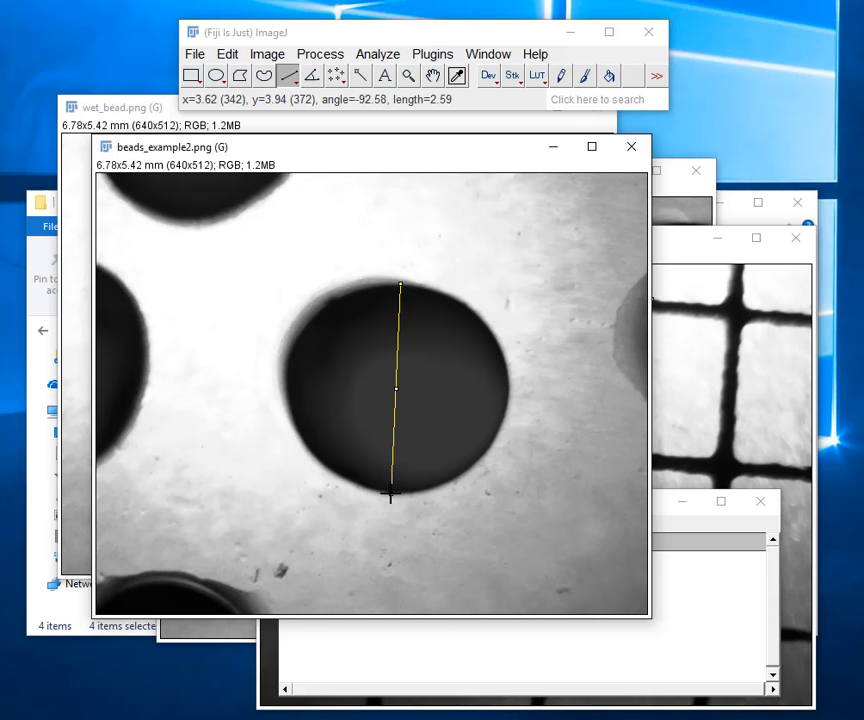
mouse_move(548, 488)
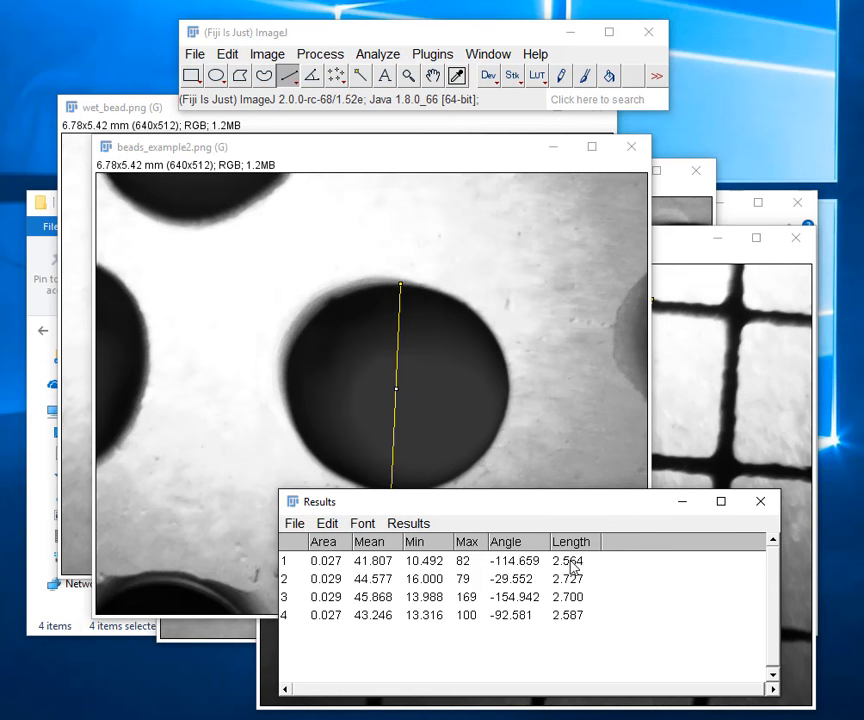
Summarize the four bead diameters, giving a mean of about 2.644 mm.
left_click(408, 524)
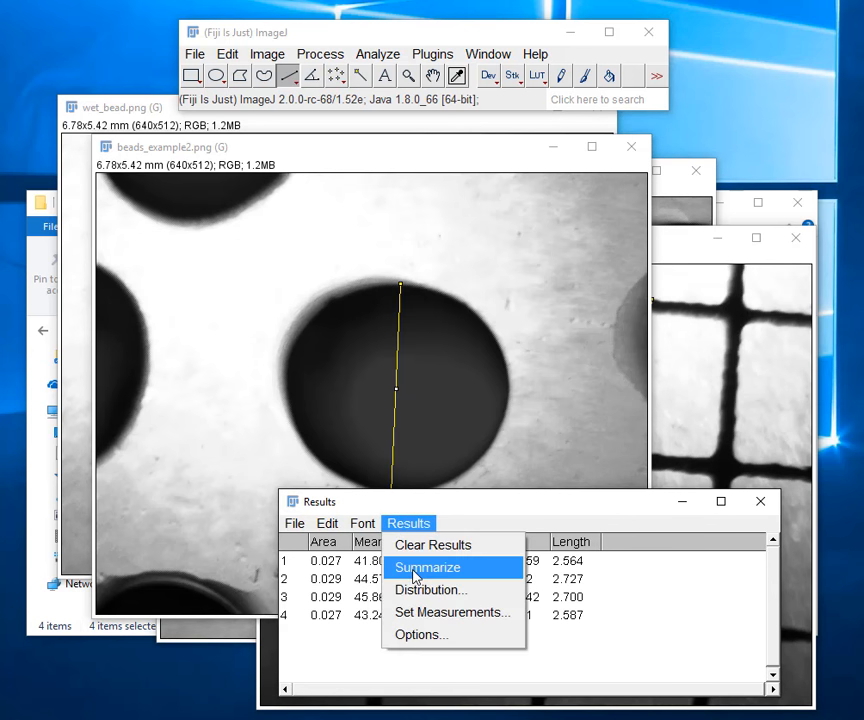
left_click(428, 568)
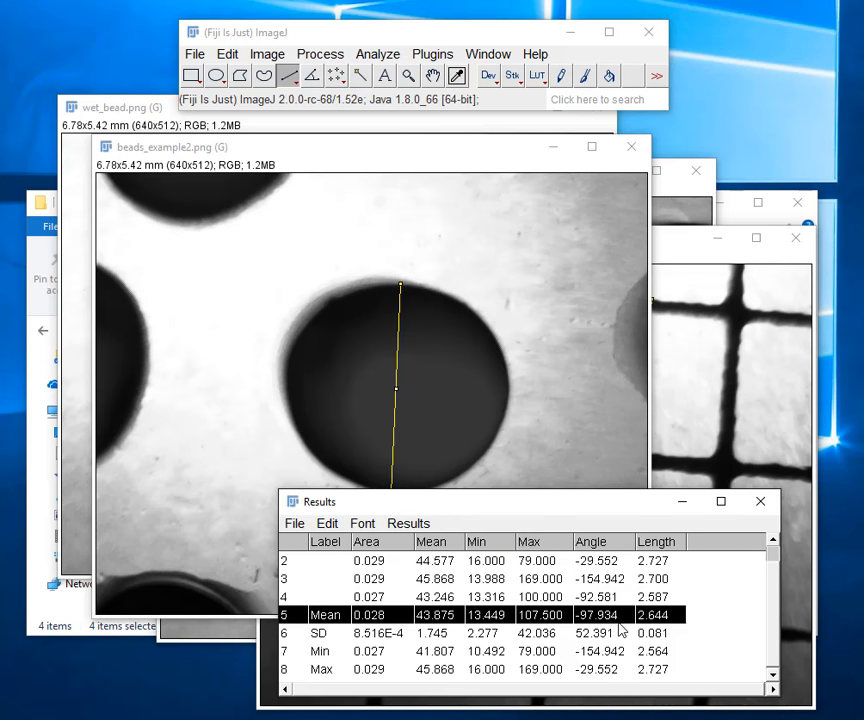
mouse_move(576, 512)
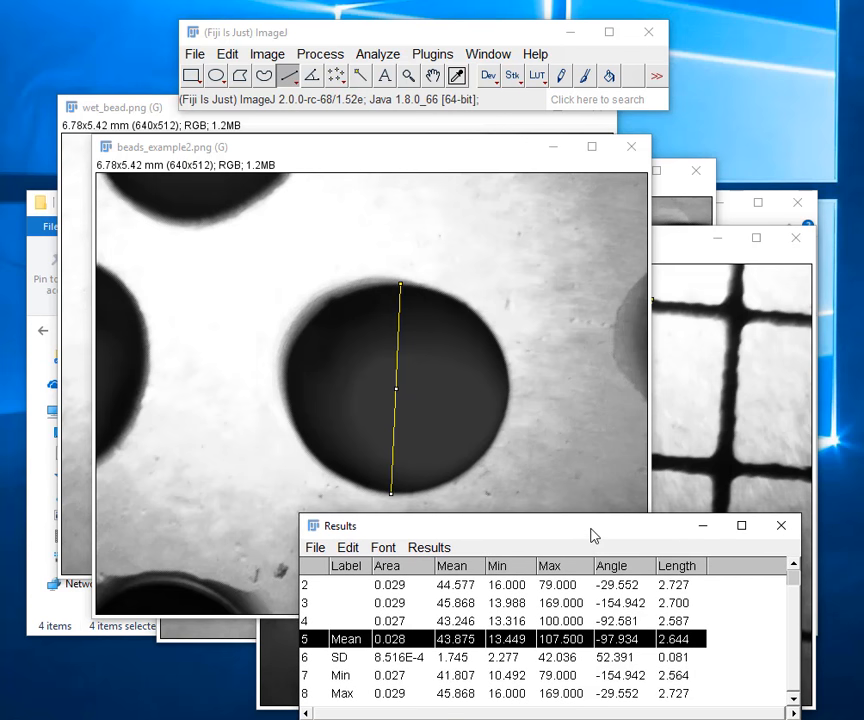
mouse_move(496, 160)
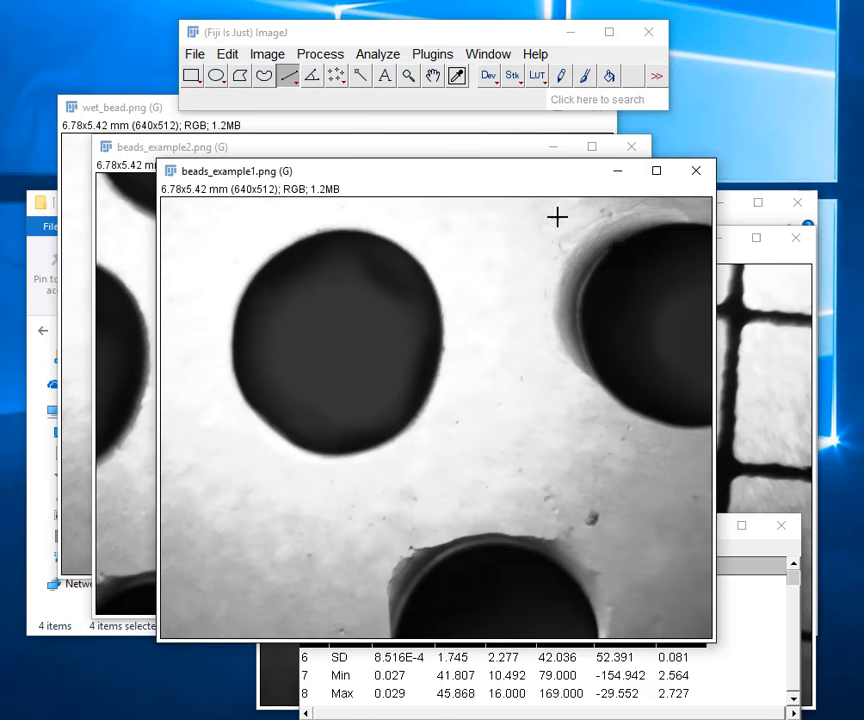
mouse_move(448, 354)
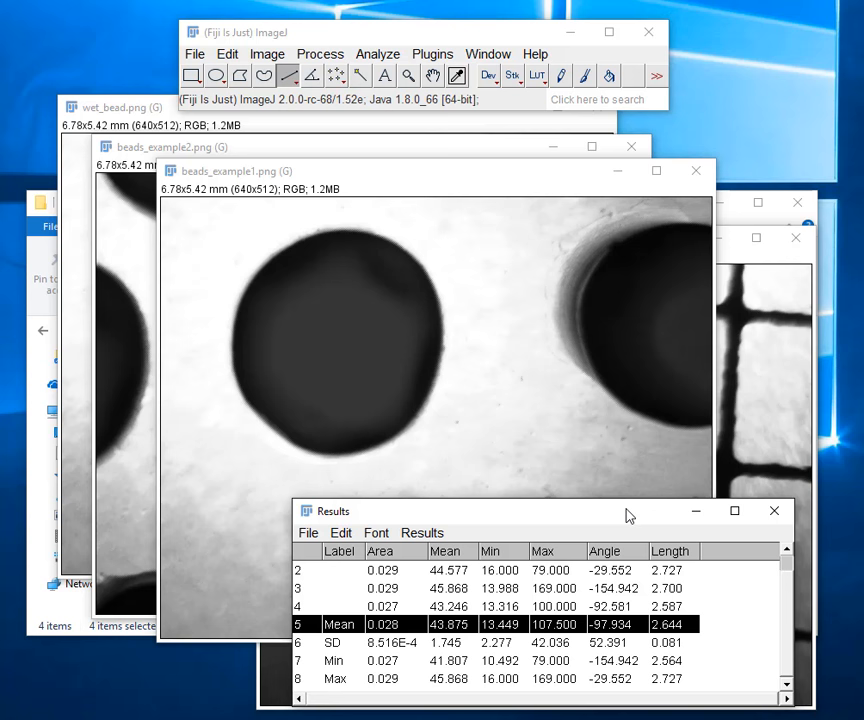
Clear the 8 diameter rows from the results table without saving them.
left_click(420, 532)
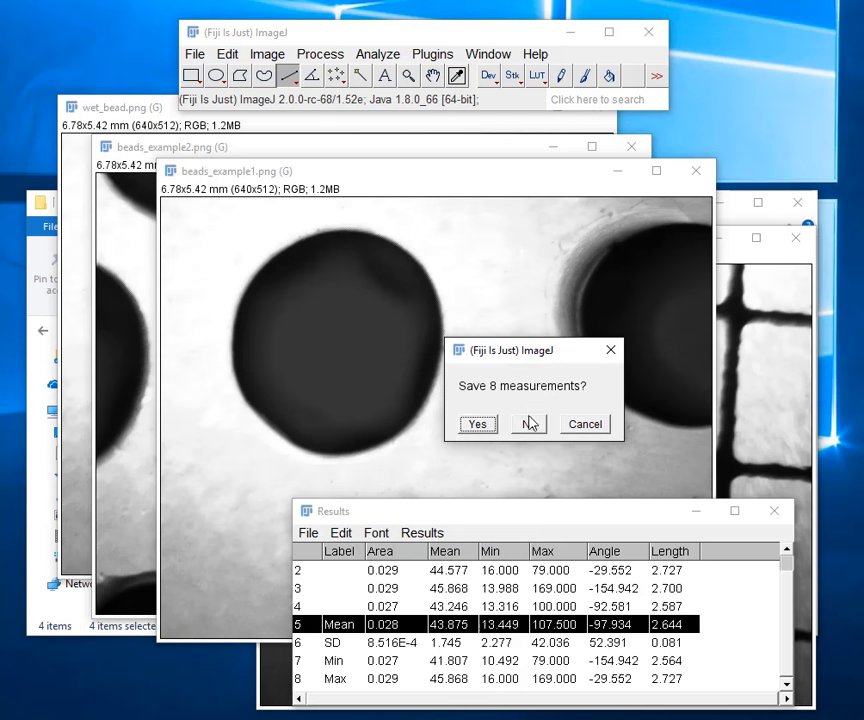
left_click(528, 424)
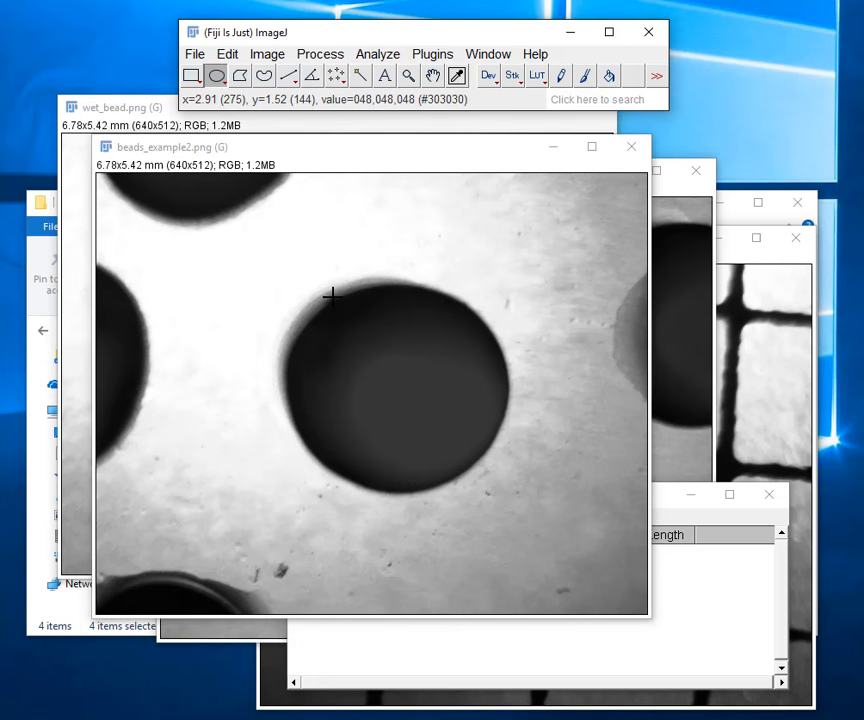
Fit an oval selection around the dark bead's edge in beads_example2.png for area measurement.
left_click_drag(332, 294, 508, 478)
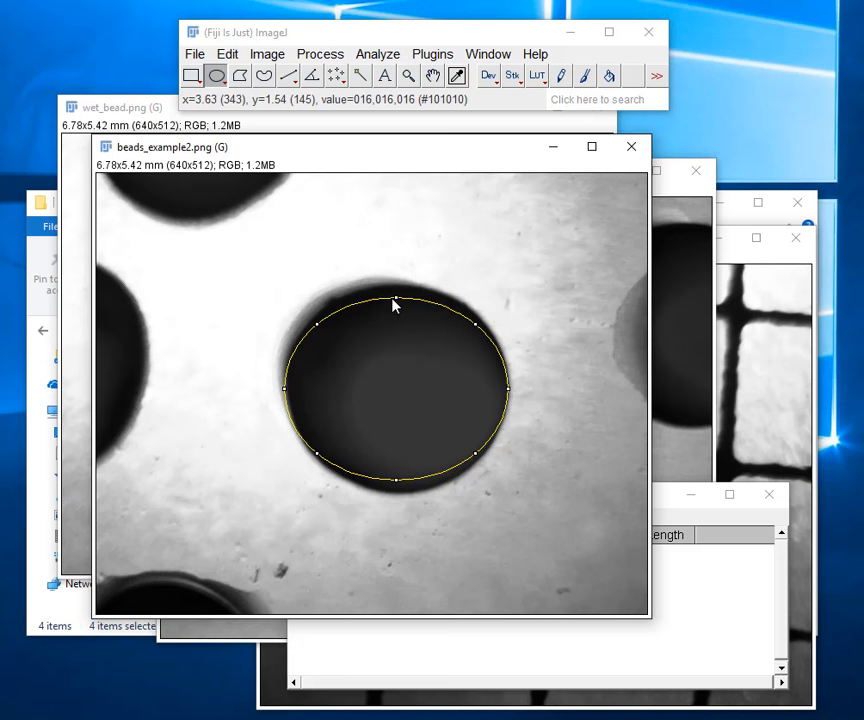
left_click_drag(392, 304, 392, 290)
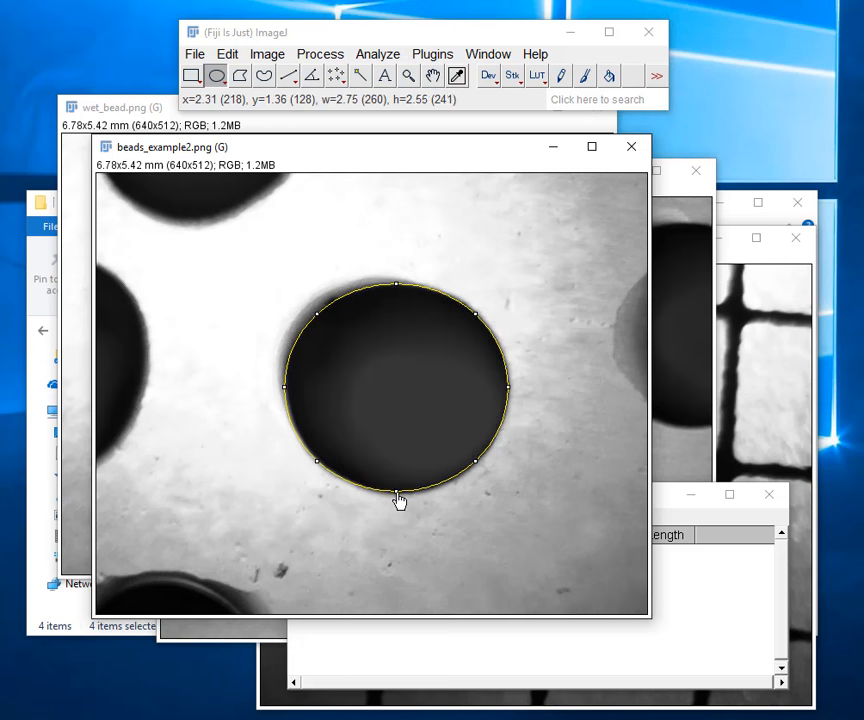
left_click_drag(396, 460, 398, 500)
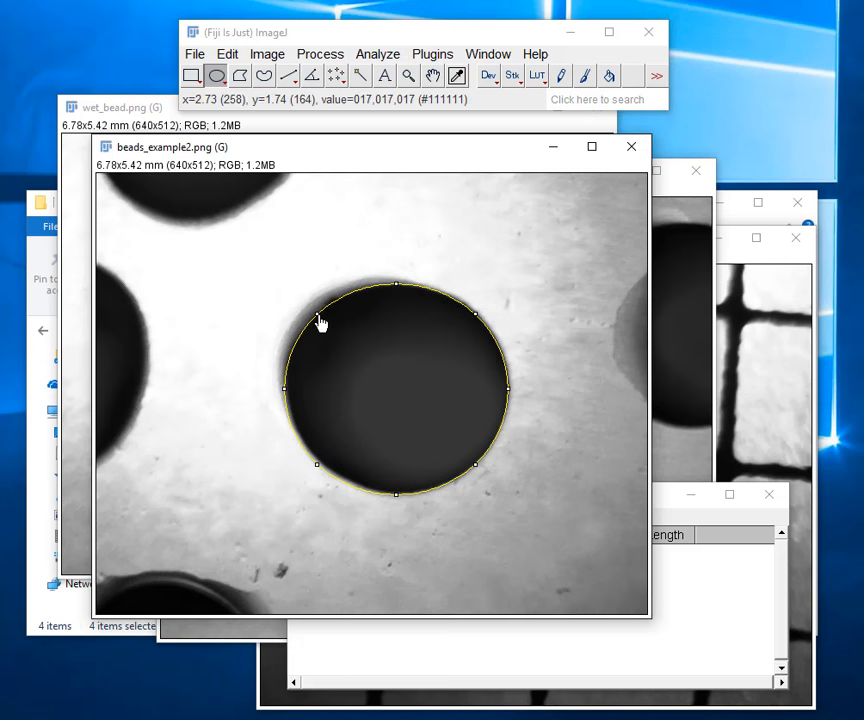
mouse_move(420, 346)
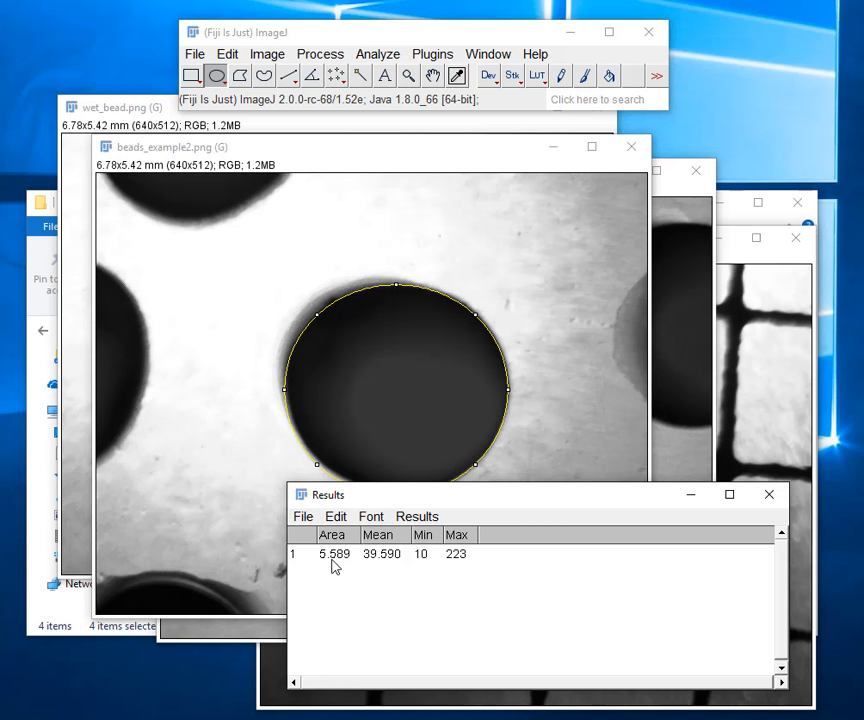
mouse_move(408, 372)
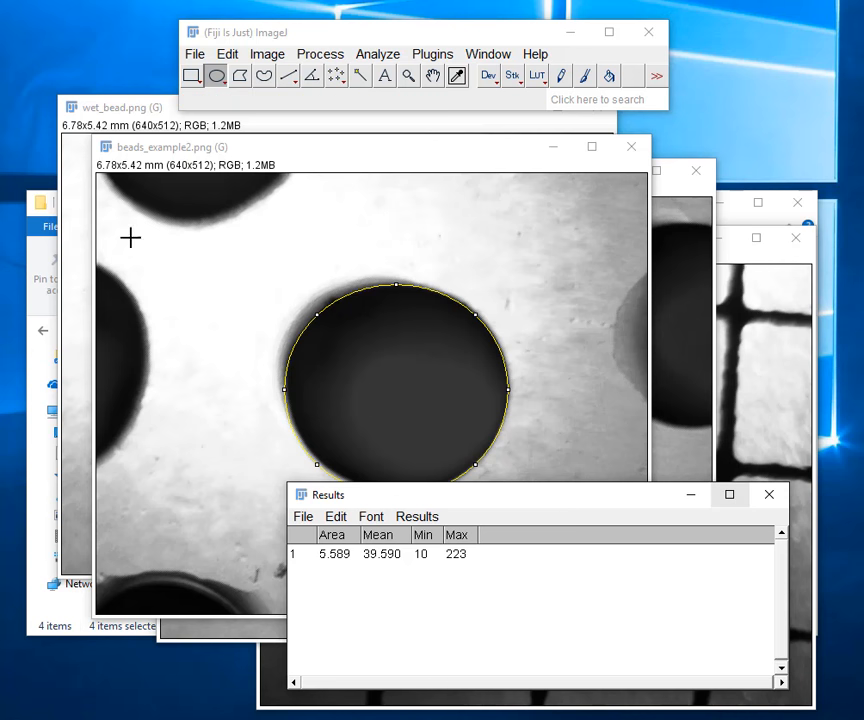
Bring the wet_bead.png image window to the front.
left_click(112, 108)
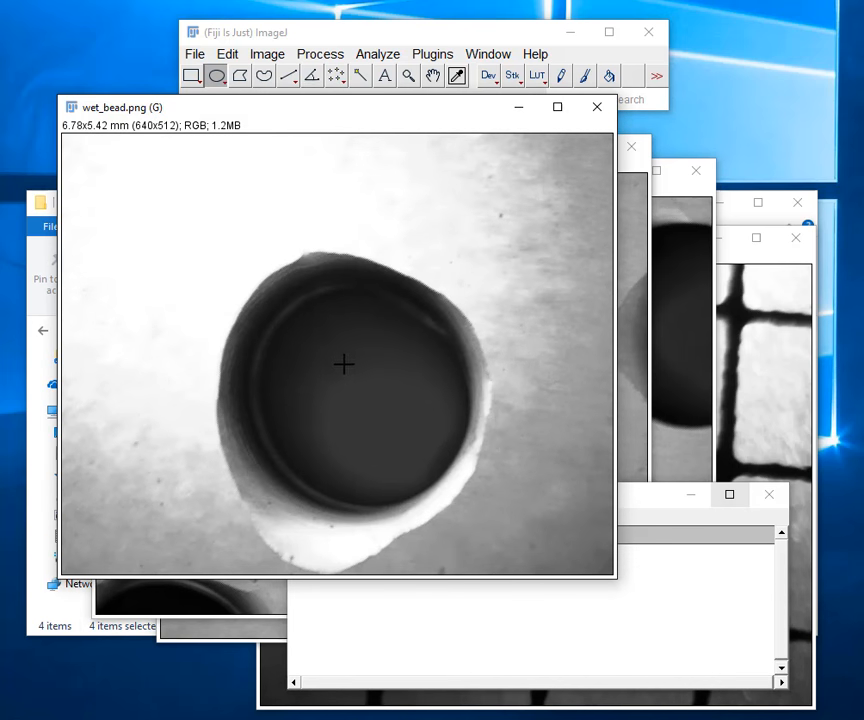
mouse_move(368, 400)
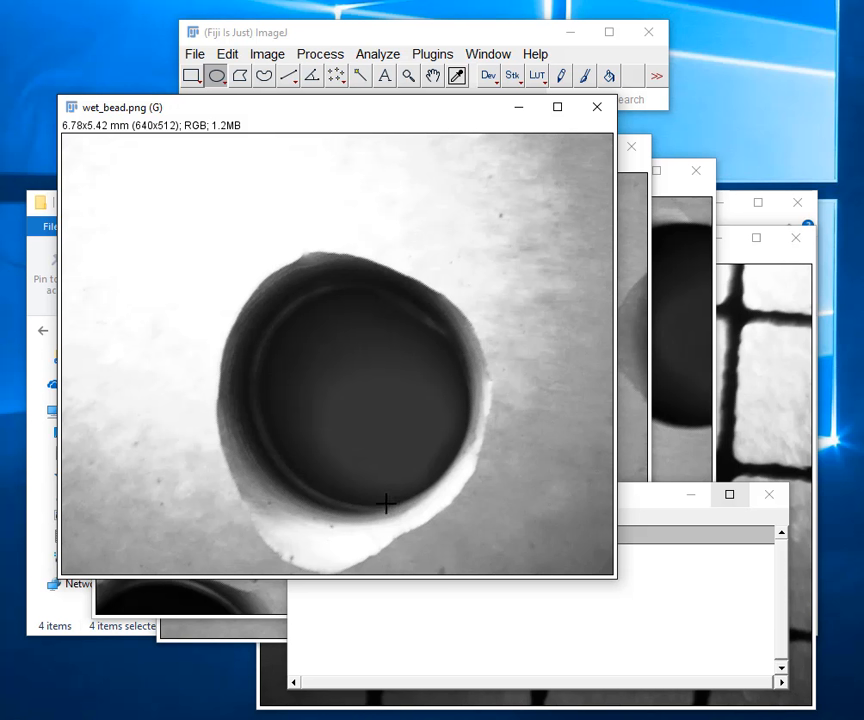
mouse_move(376, 356)
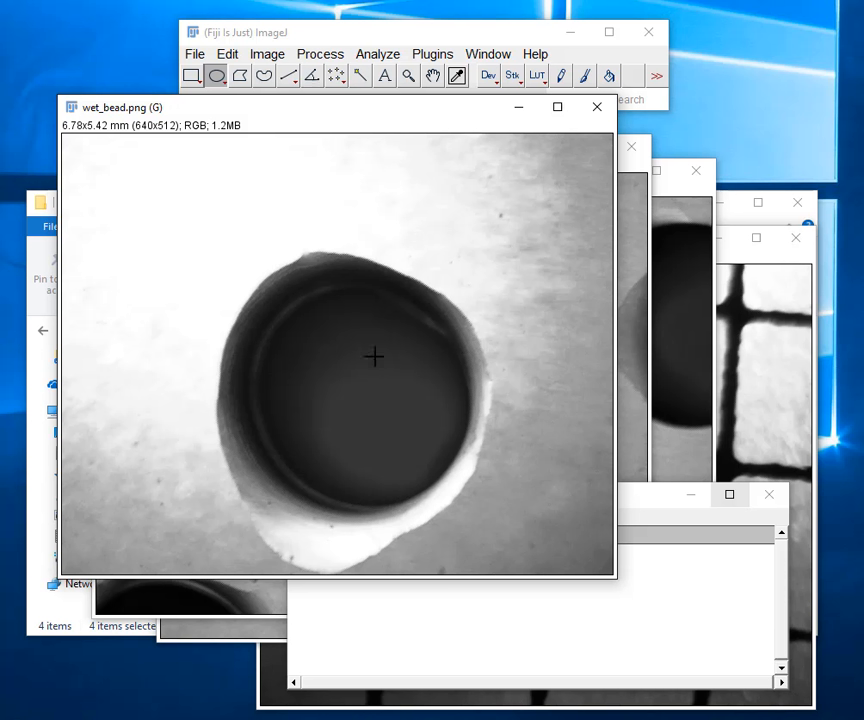
mouse_move(464, 404)
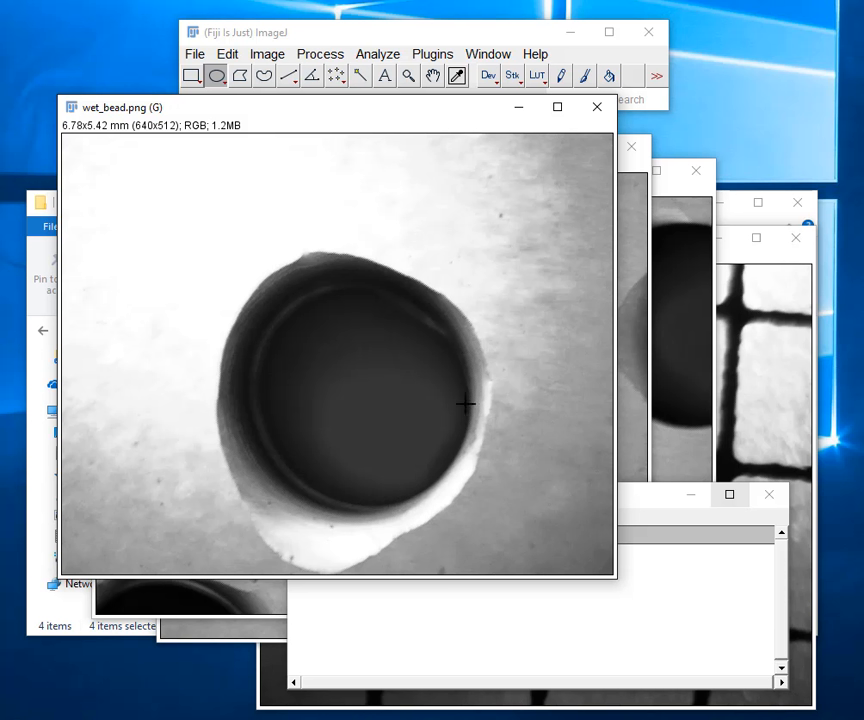
mouse_move(364, 408)
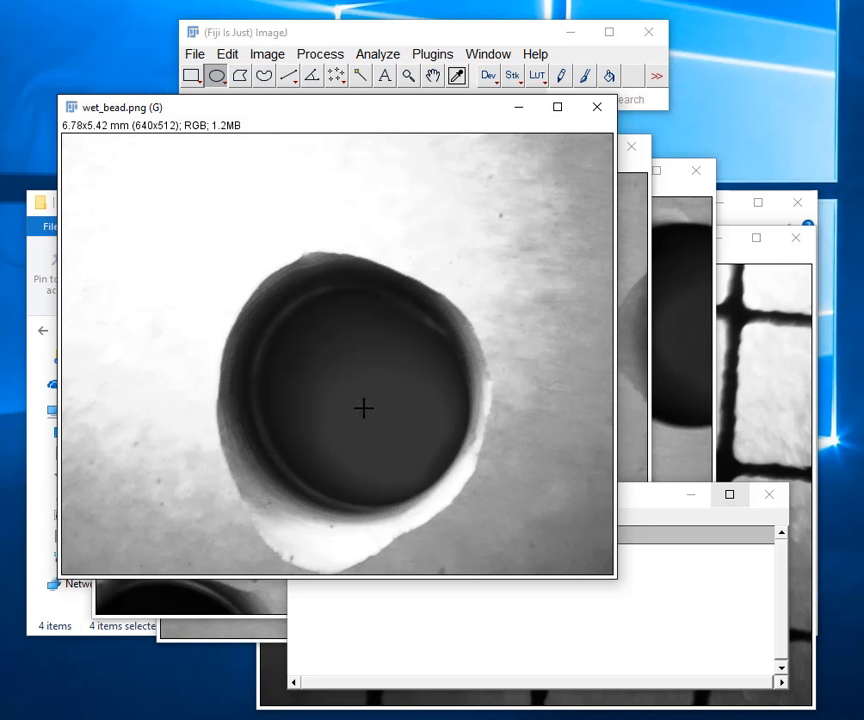
mouse_move(382, 384)
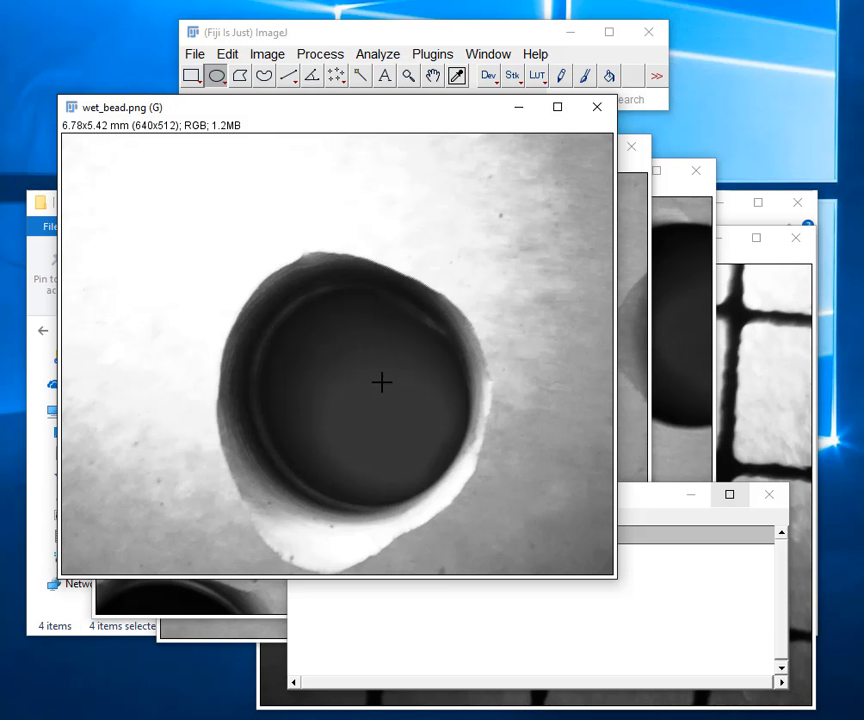
mouse_move(384, 544)
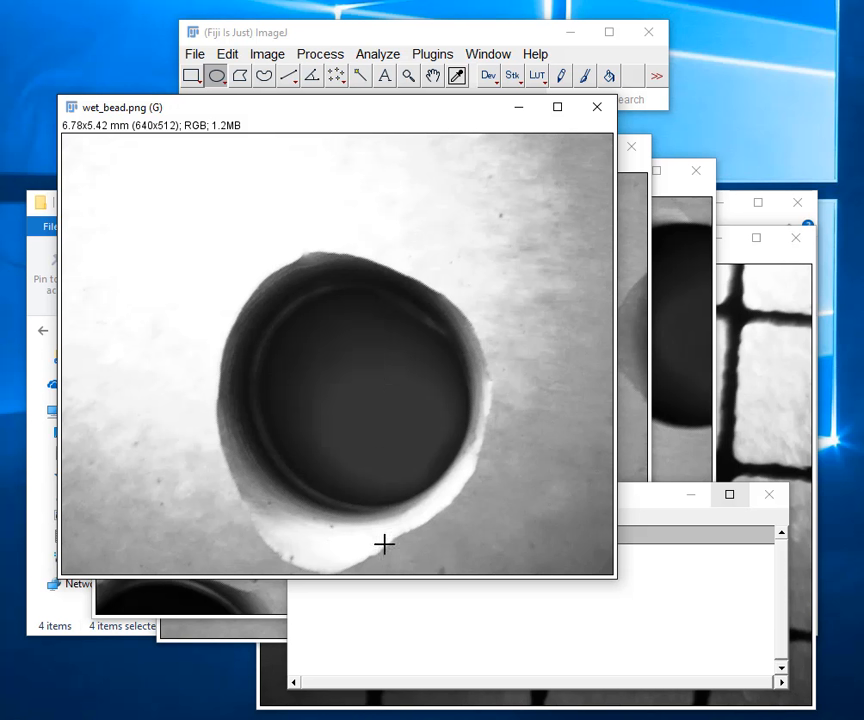
mouse_move(640, 504)
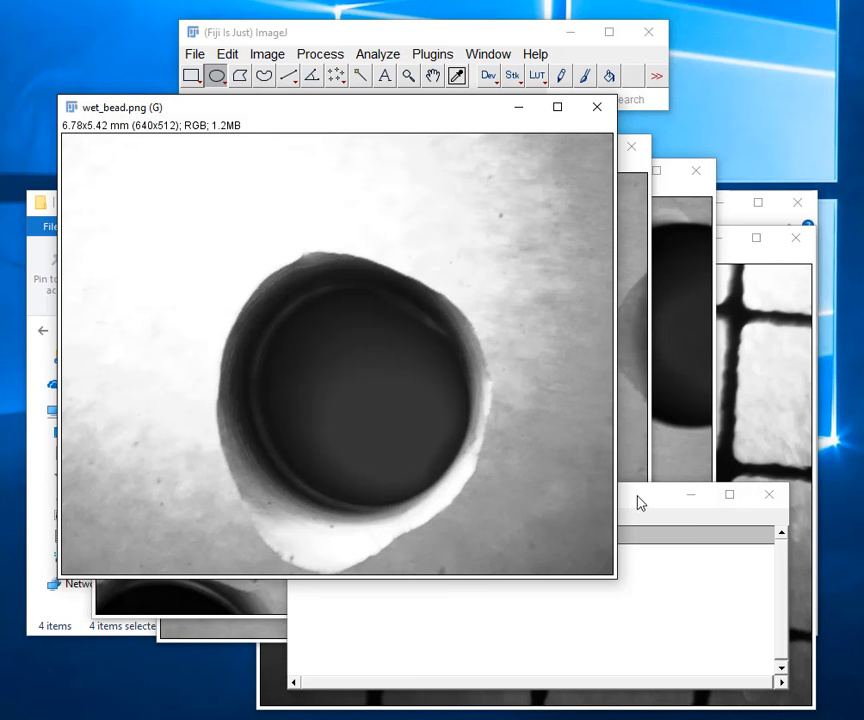